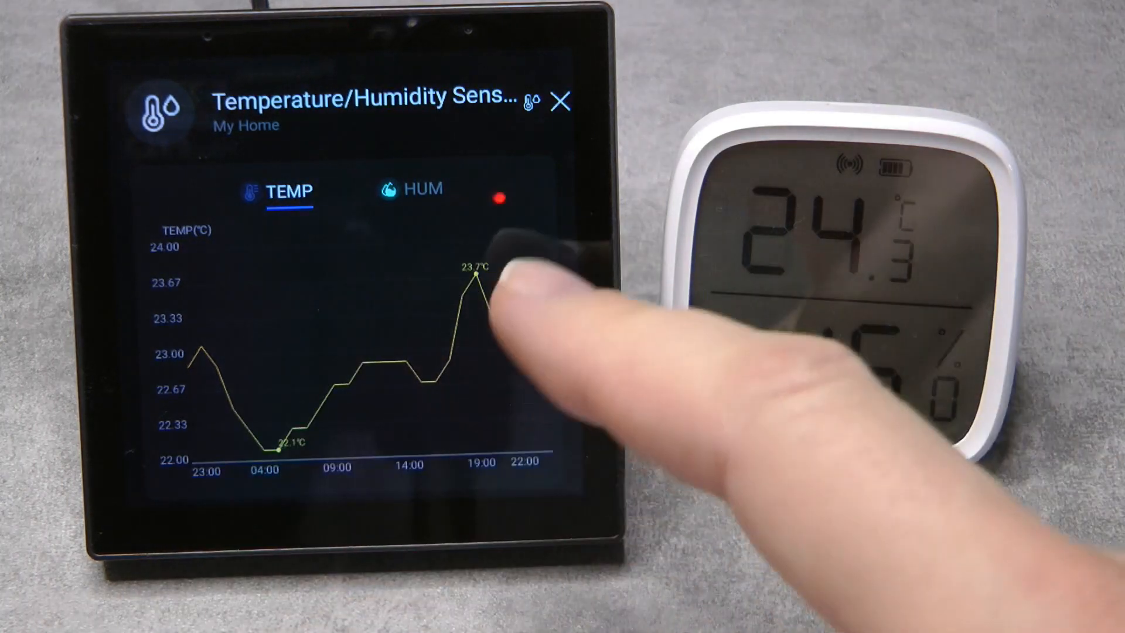
Step: Change the sensor's temperature unit to Fahrenheit so it reads 75.7°F
left_click(422, 189)
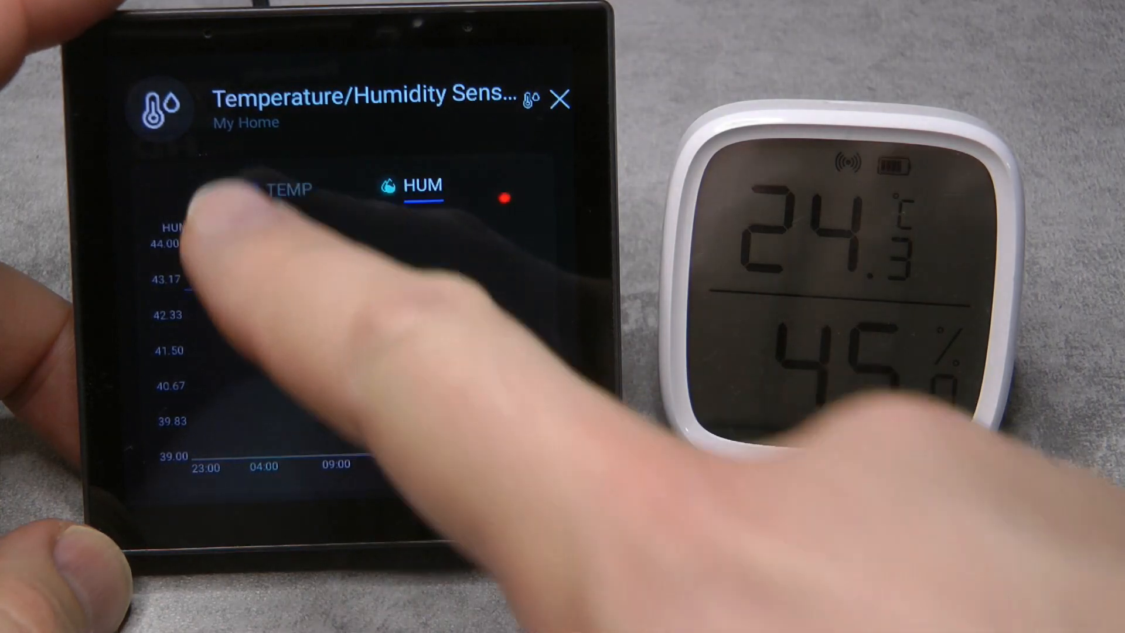
left_click(287, 188)
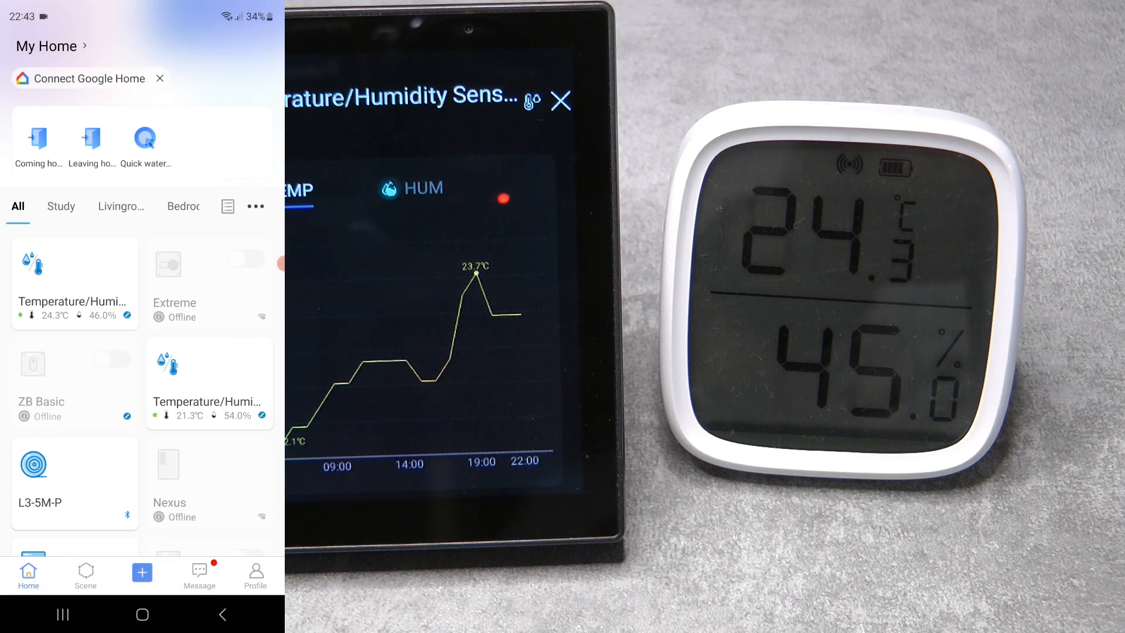
left_click(75, 284)
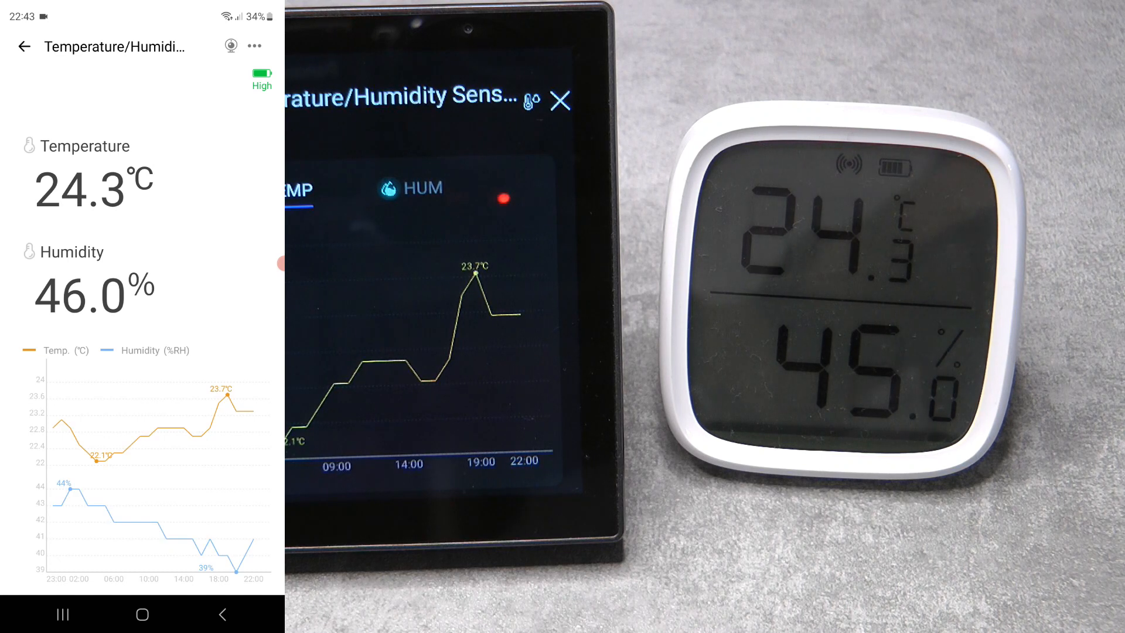
left_click(253, 45)
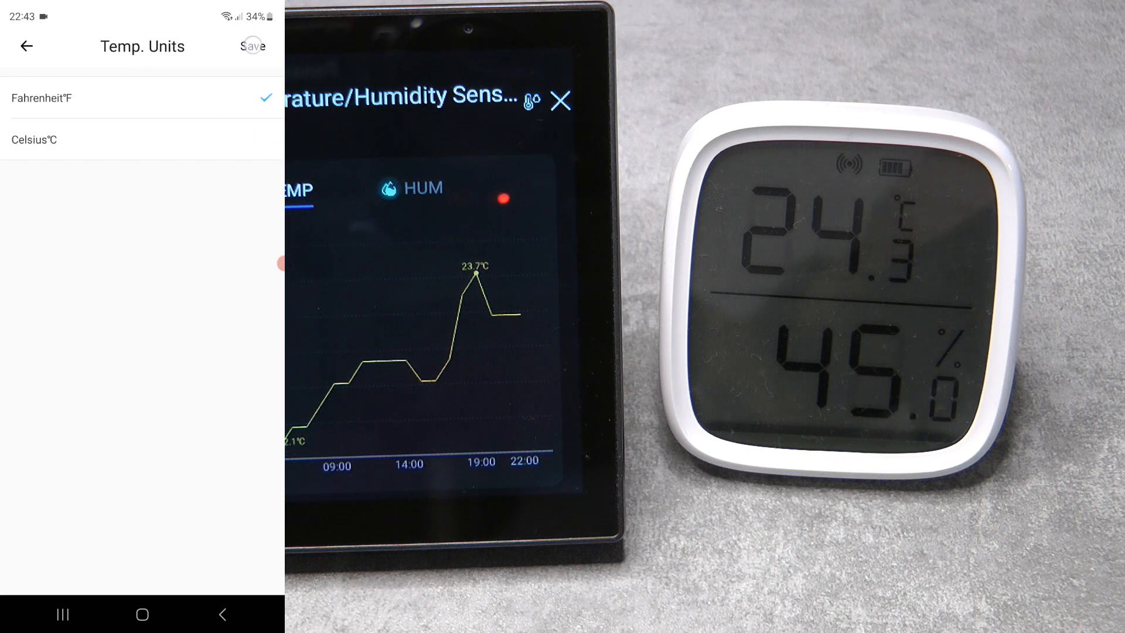
left_click(26, 46)
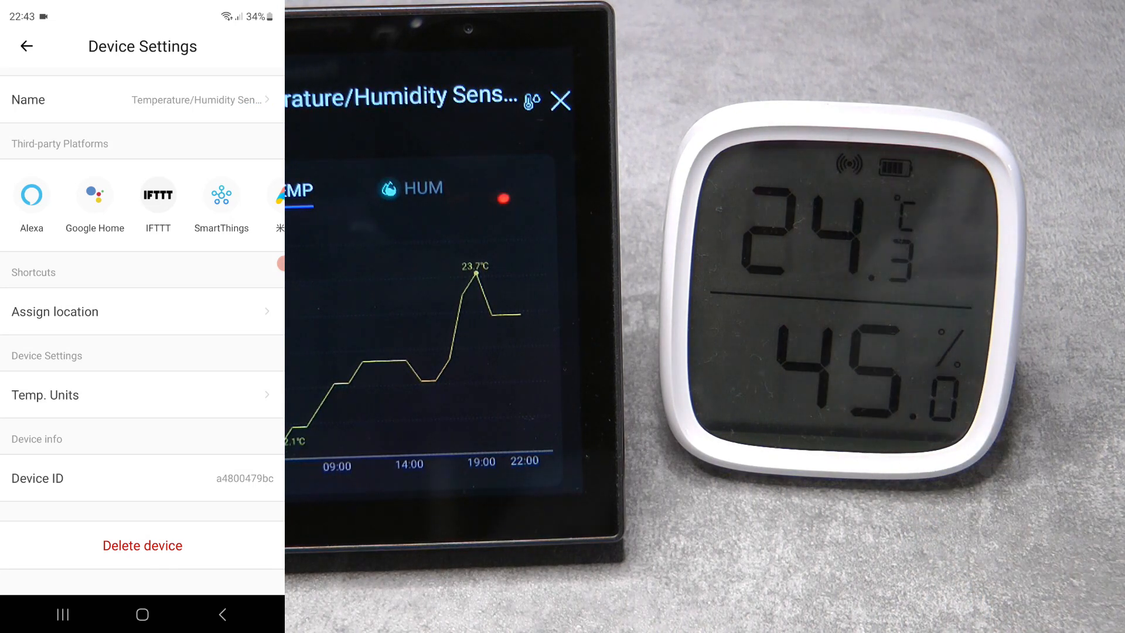
left_click(25, 46)
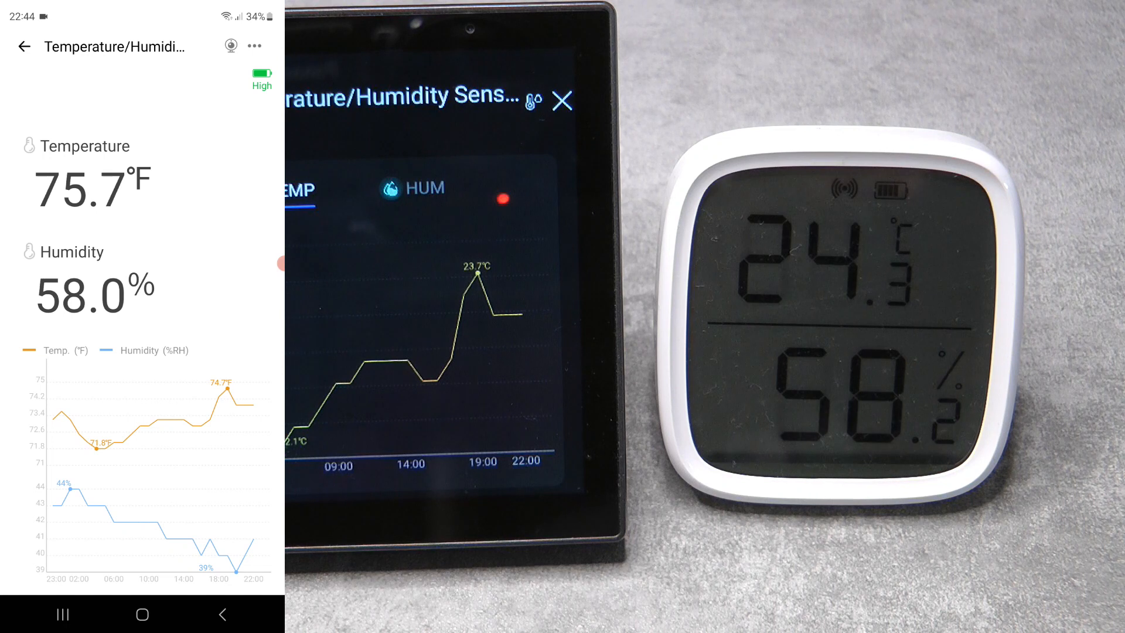
Step: Open NSPanel Pro's Settings, showing TH10 display source and ±1 temperature accuracy
left_click(24, 45)
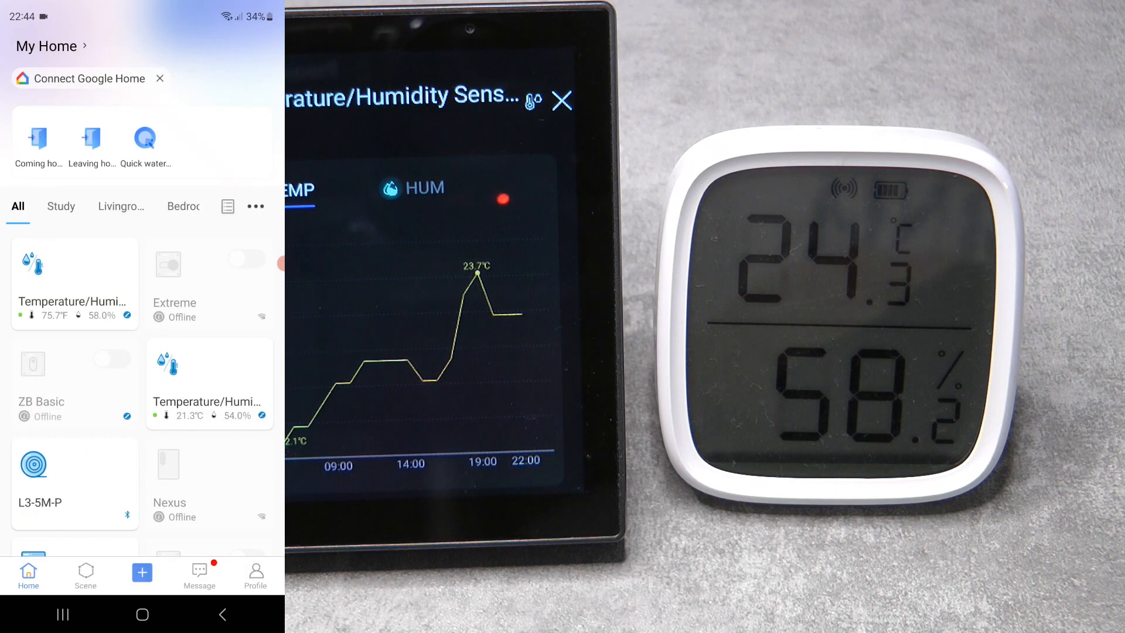
scroll("down", 3)
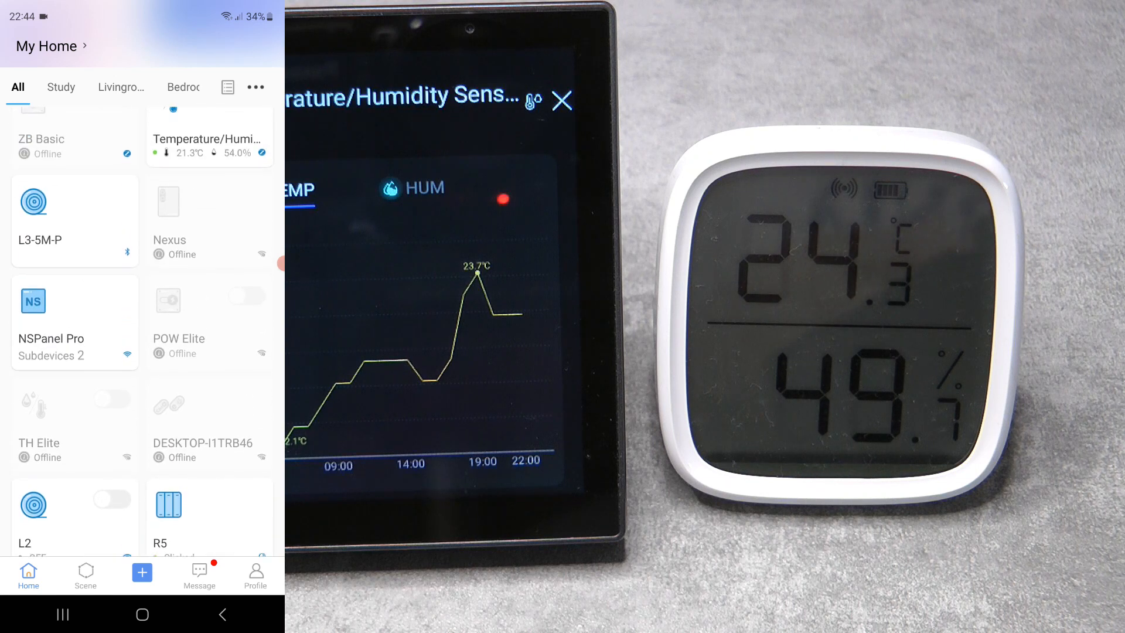
left_click(74, 322)
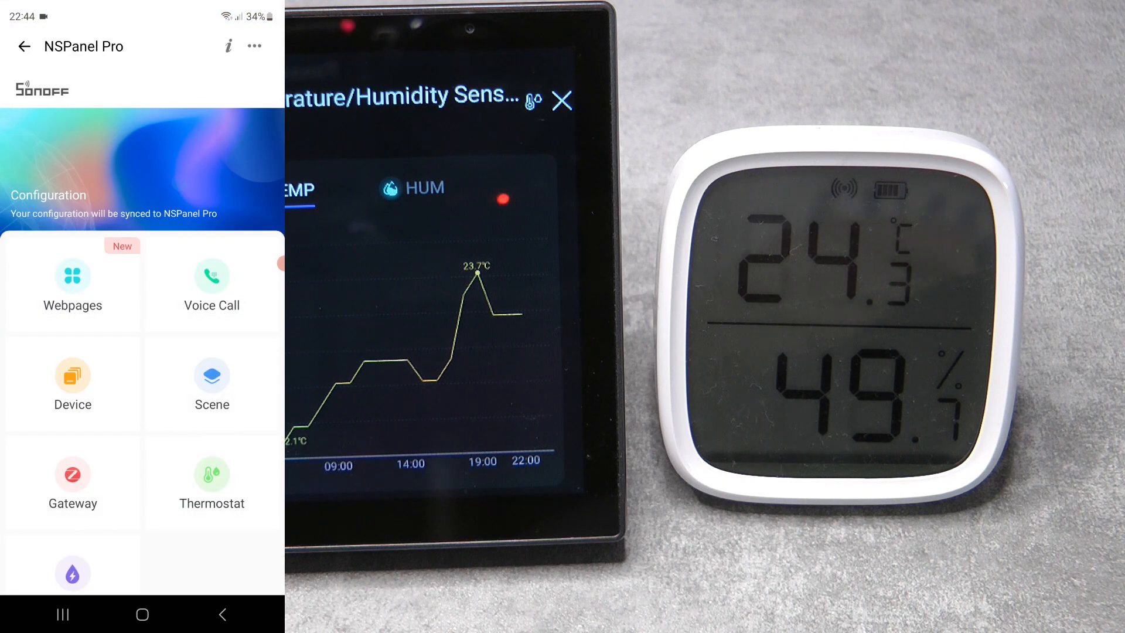
left_click(212, 481)
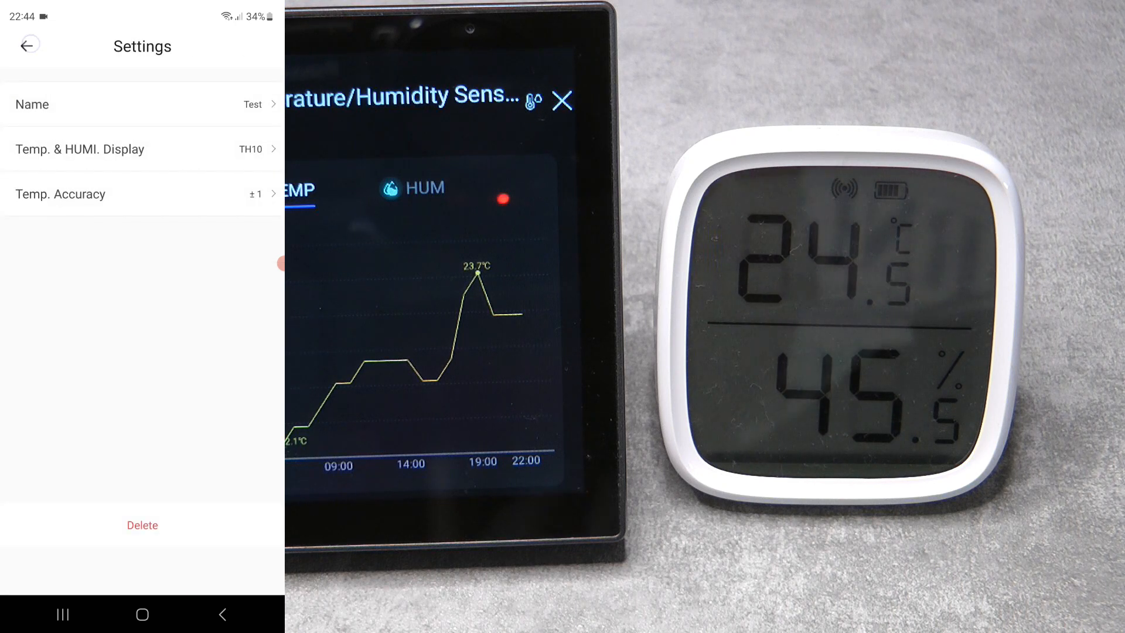
Step: Add a scene trigger on the Temperature/Humidity Sensor with Temp. ≥ 31 enabled
left_click(28, 45)
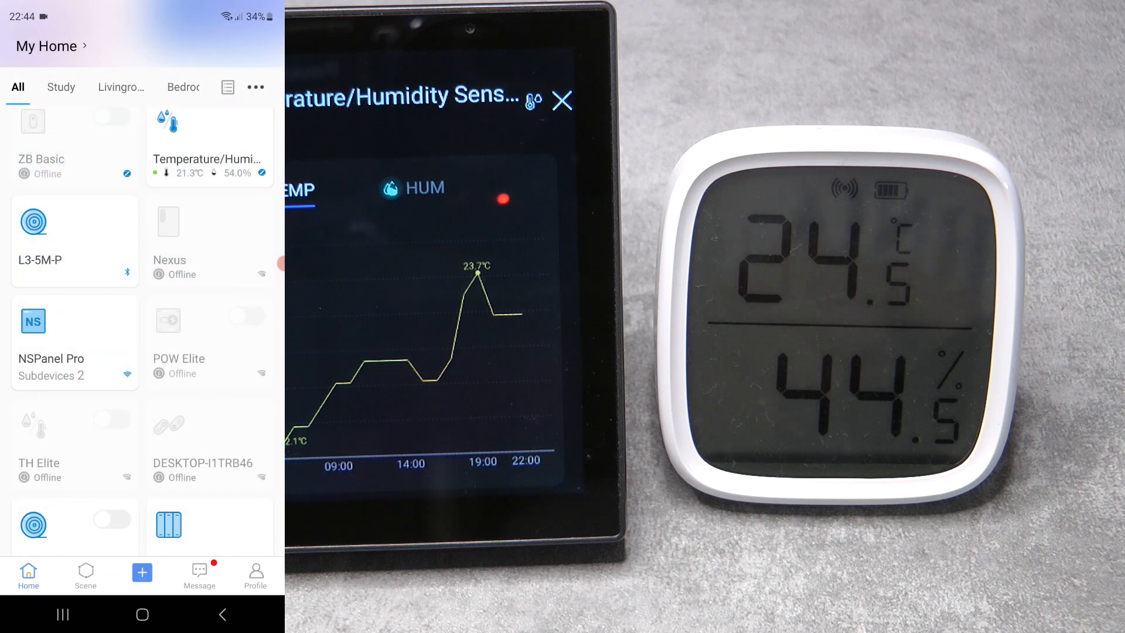
left_click(141, 571)
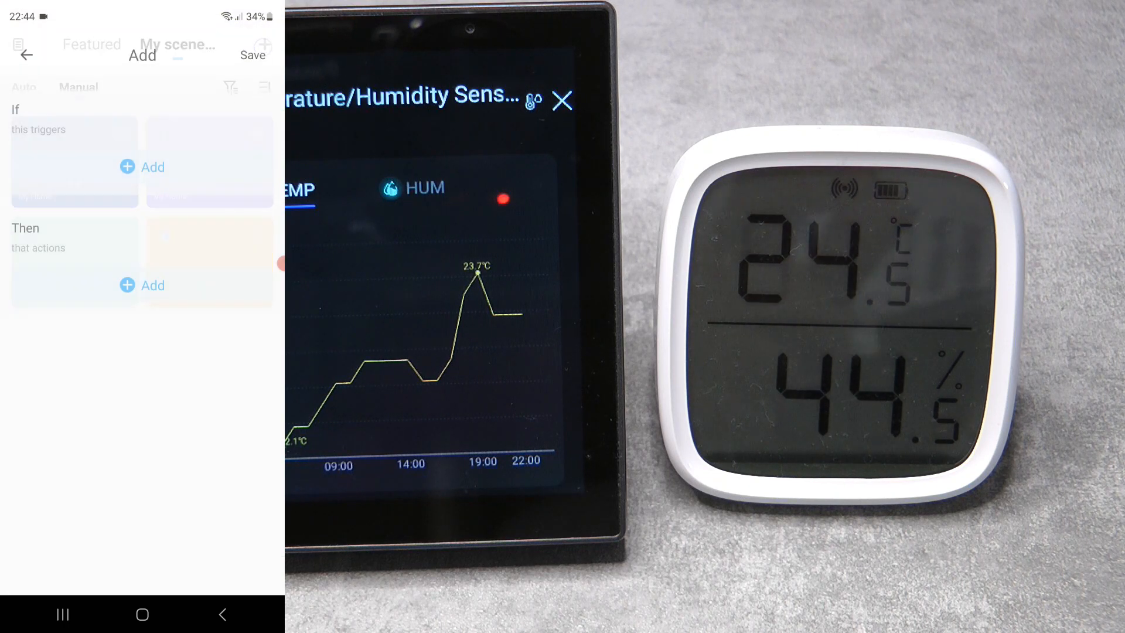
left_click(152, 166)
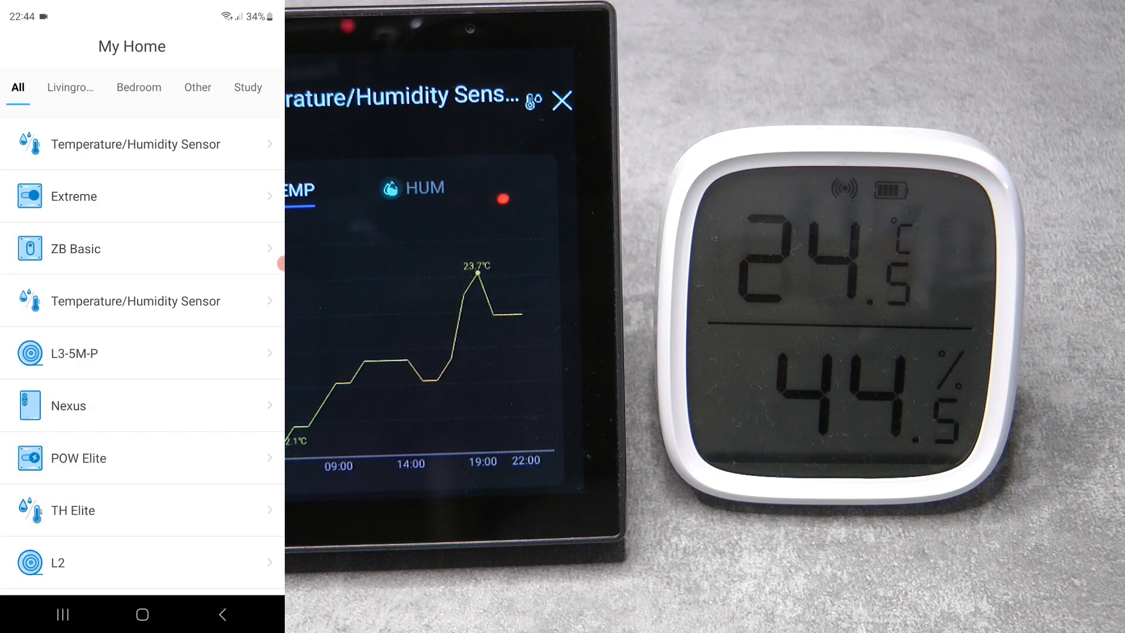
left_click(136, 144)
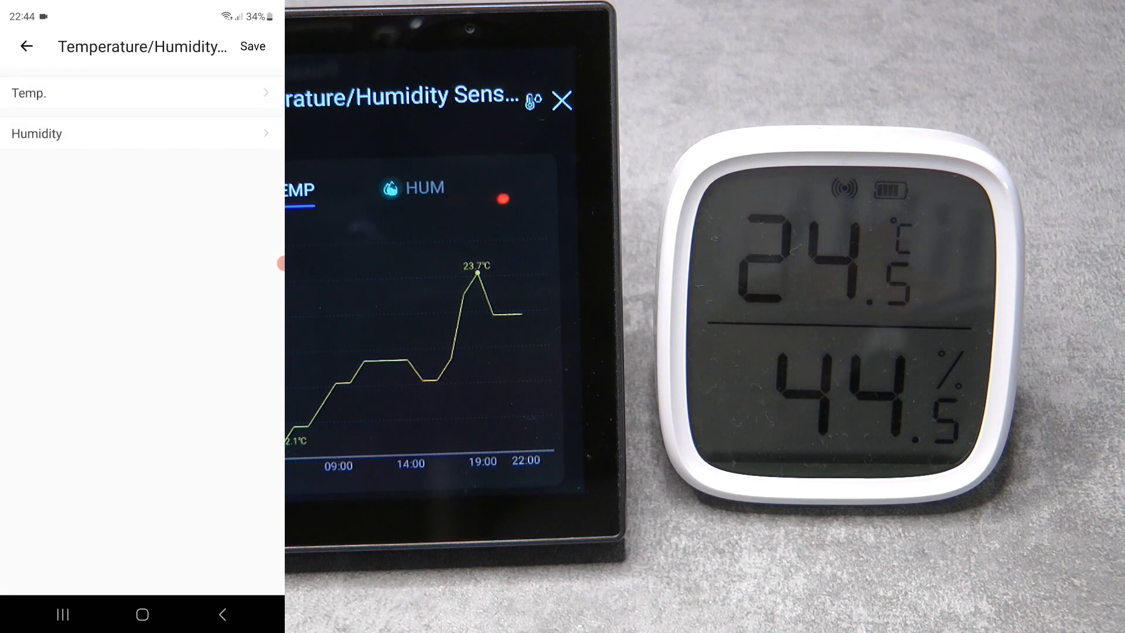
left_click(29, 93)
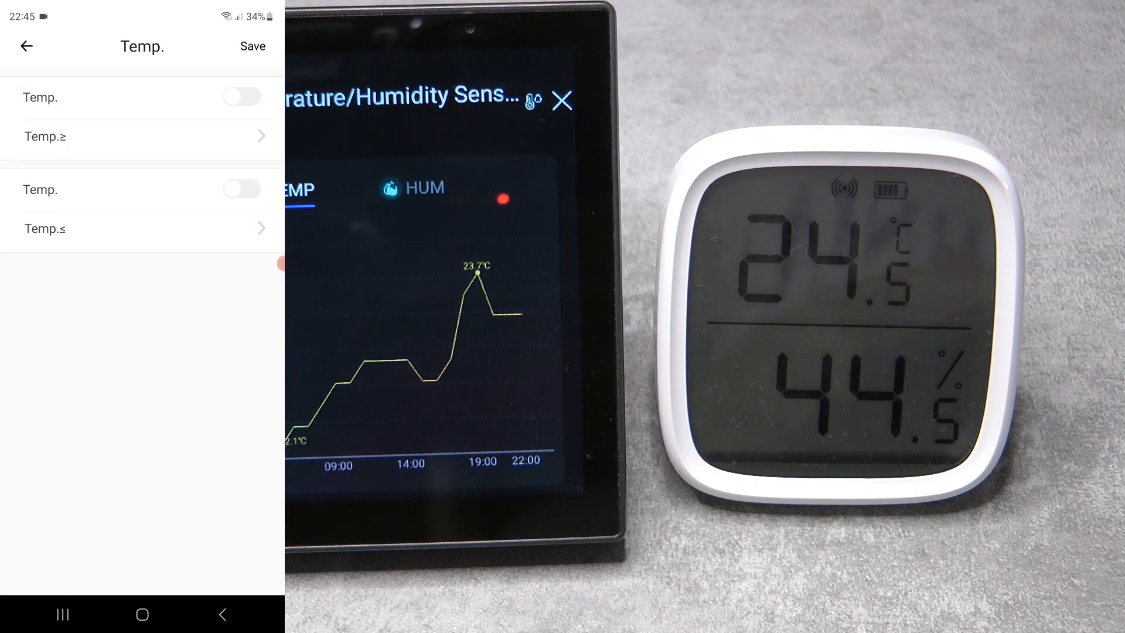
left_click(242, 97)
type("3")
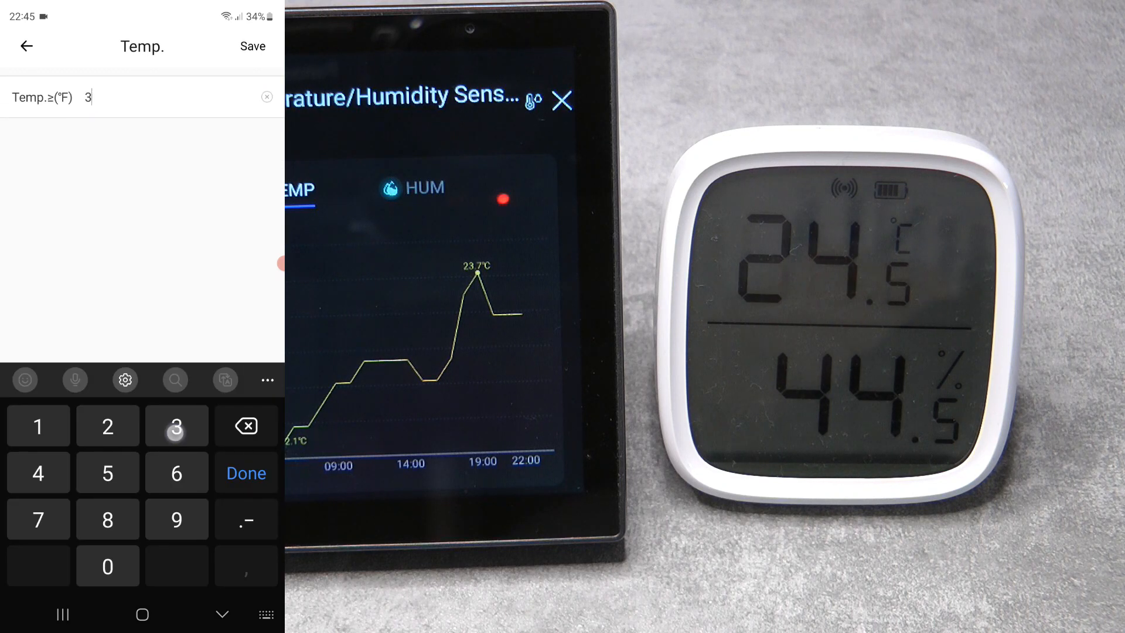
left_click(245, 472)
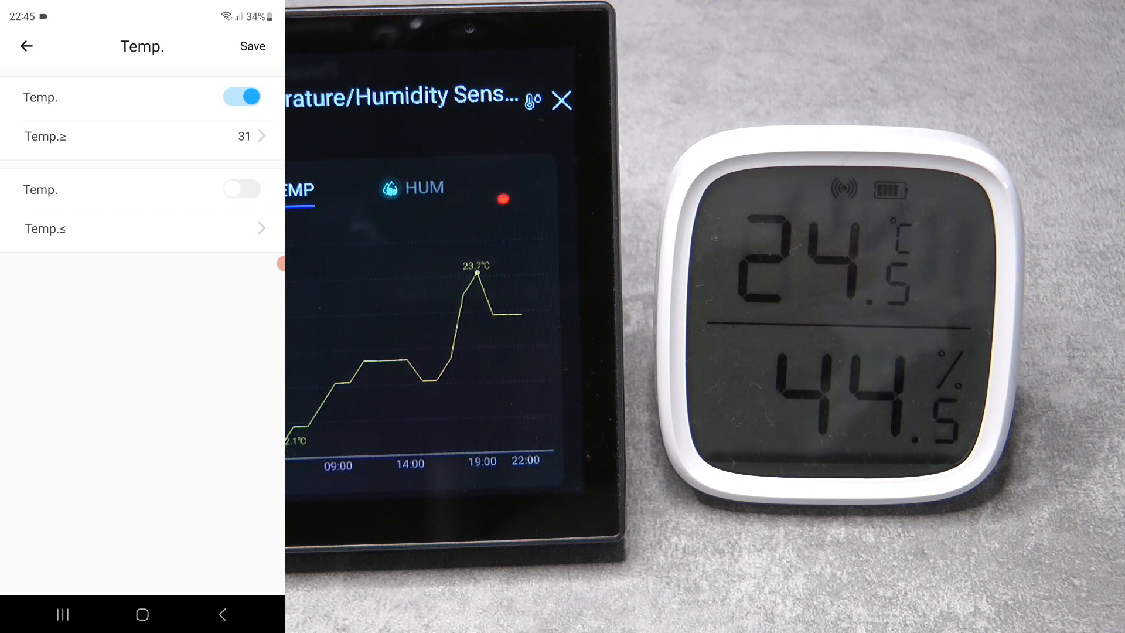
left_click(26, 46)
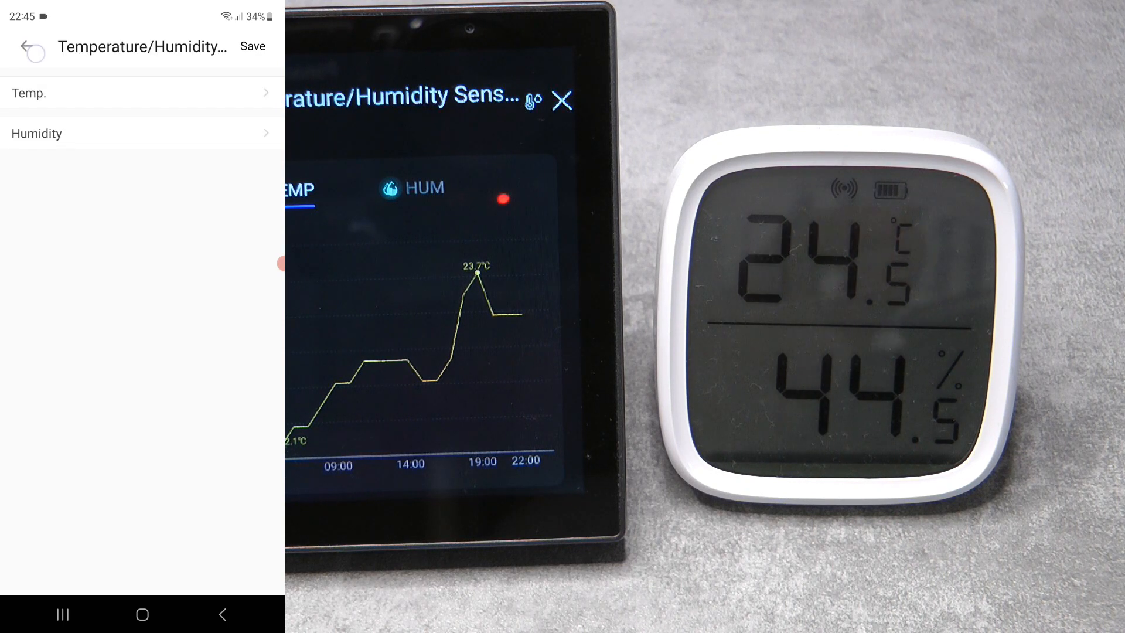
left_click(26, 47)
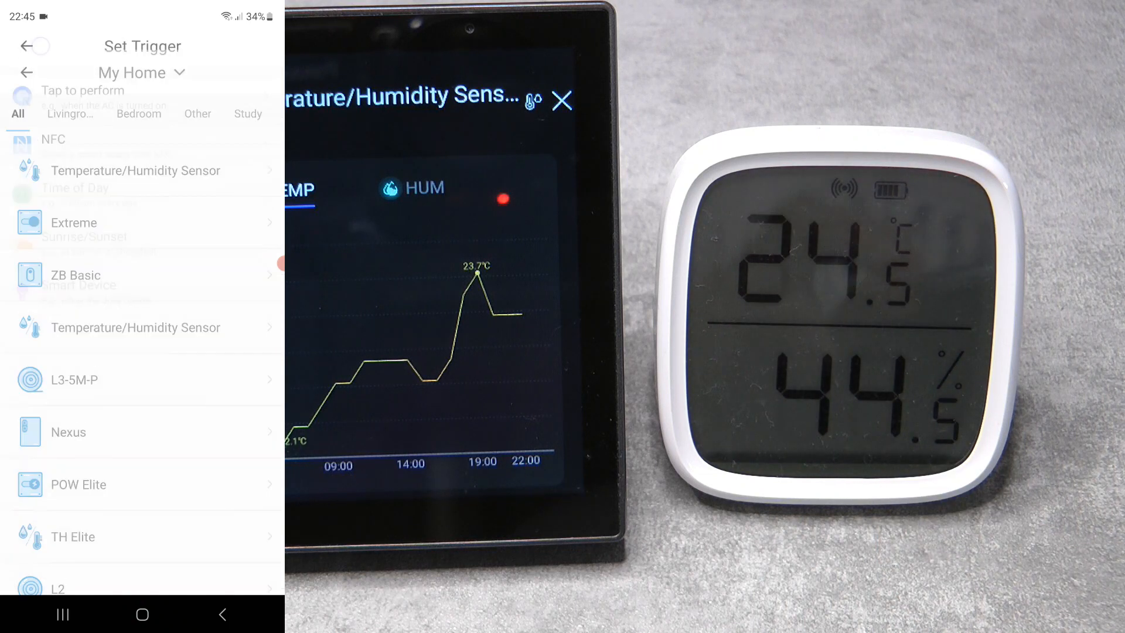
Step: Reopen the Temperature/Humidity Sensor tile from Home to view 75.7 °F and 45%
left_click(32, 45)
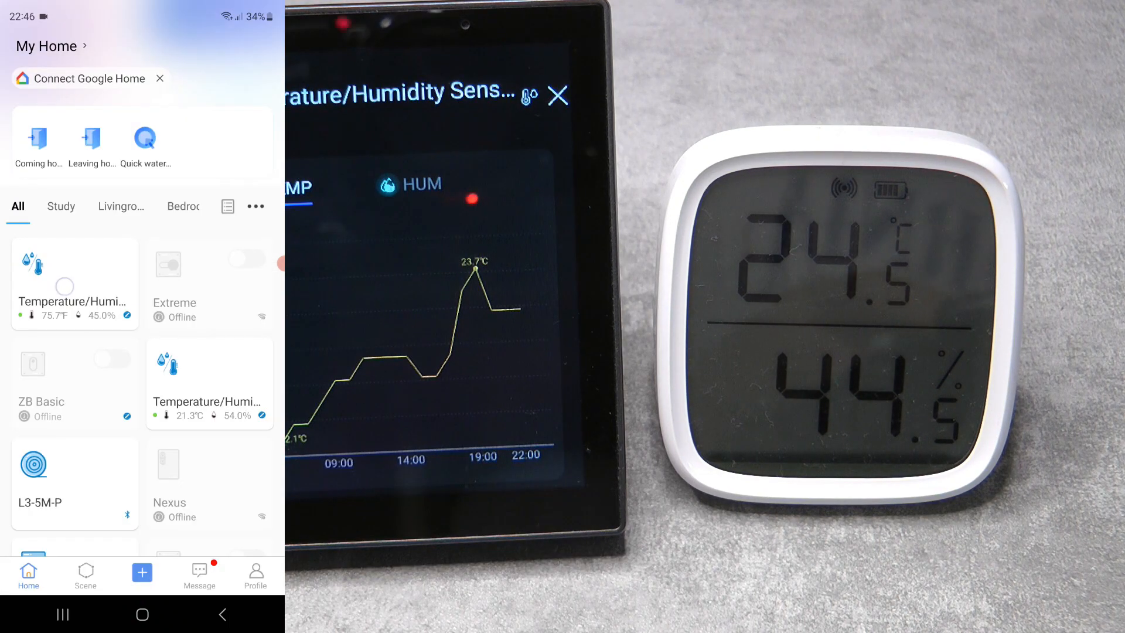
left_click(74, 282)
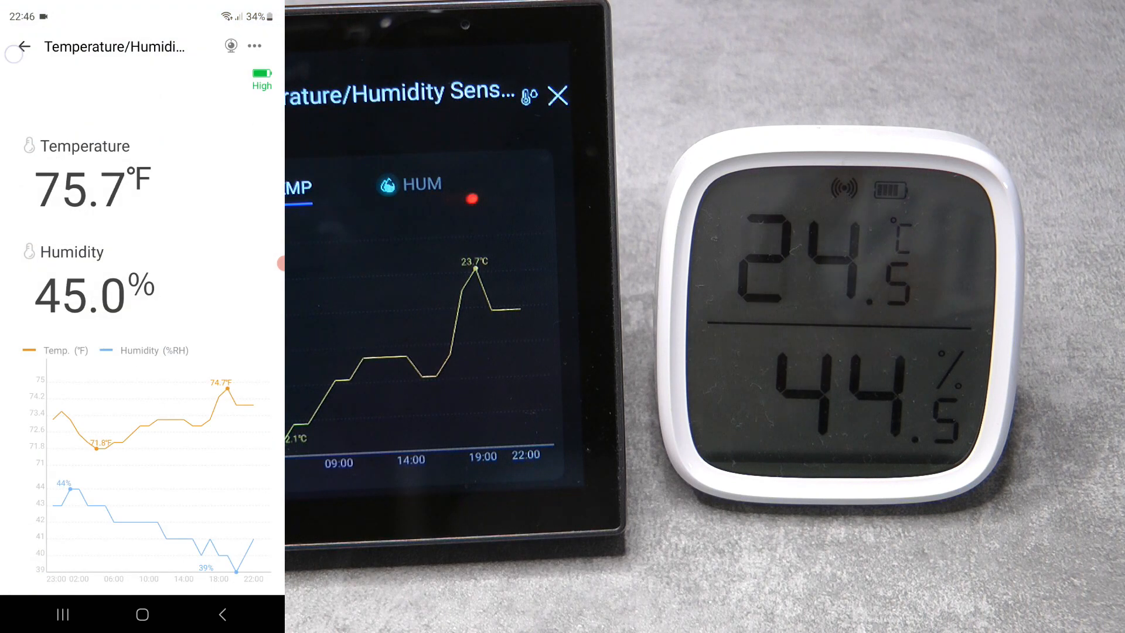
left_click(24, 46)
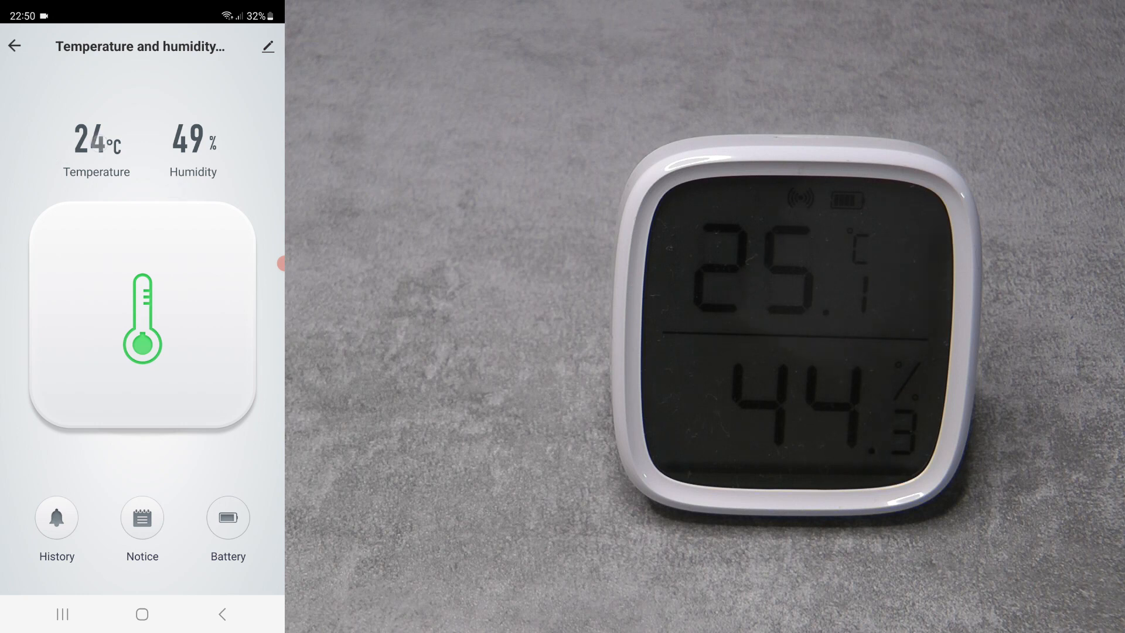
Step: Open the sensor's History page with daily humidity and temperature charts
left_click(56, 517)
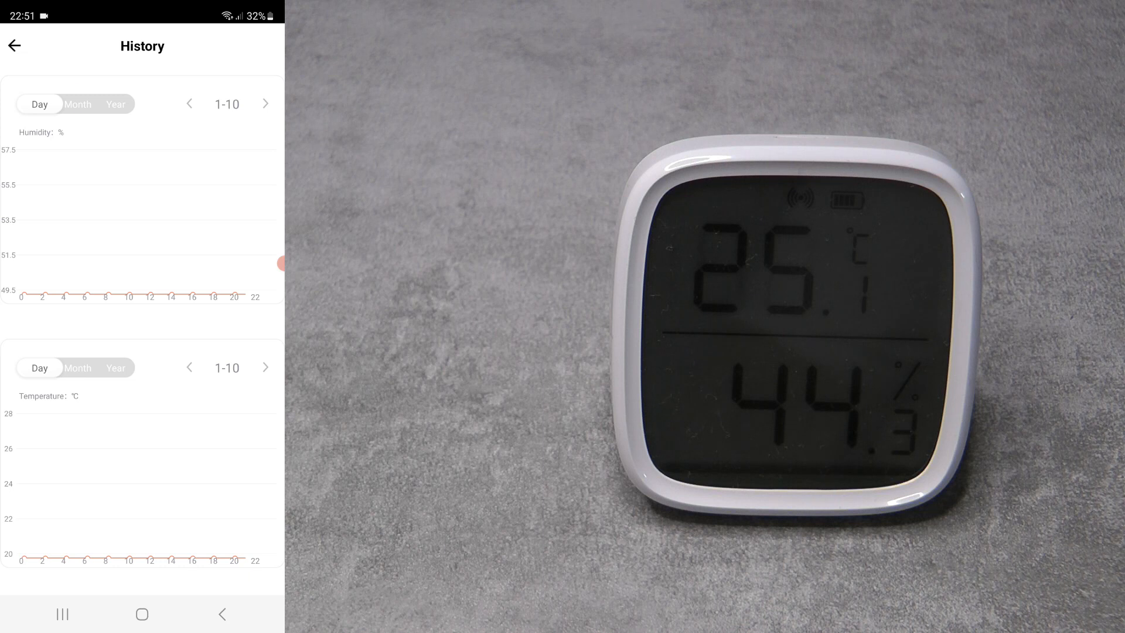
Step: View humidity history by Month, Year and Day, then go back to the sensor page
left_click(77, 105)
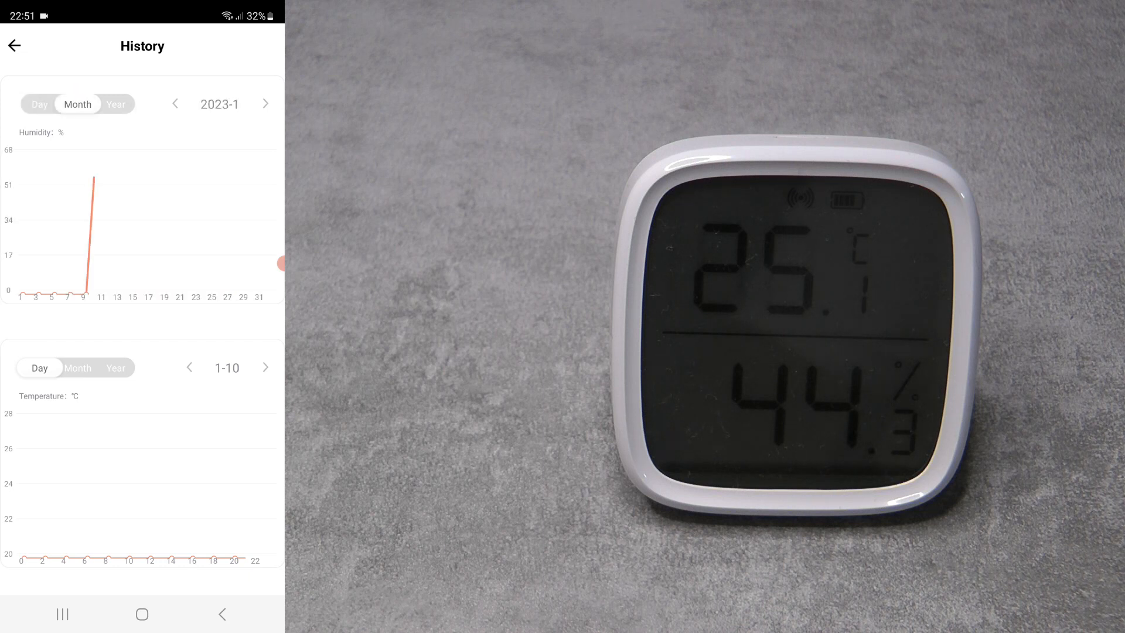
left_click(116, 104)
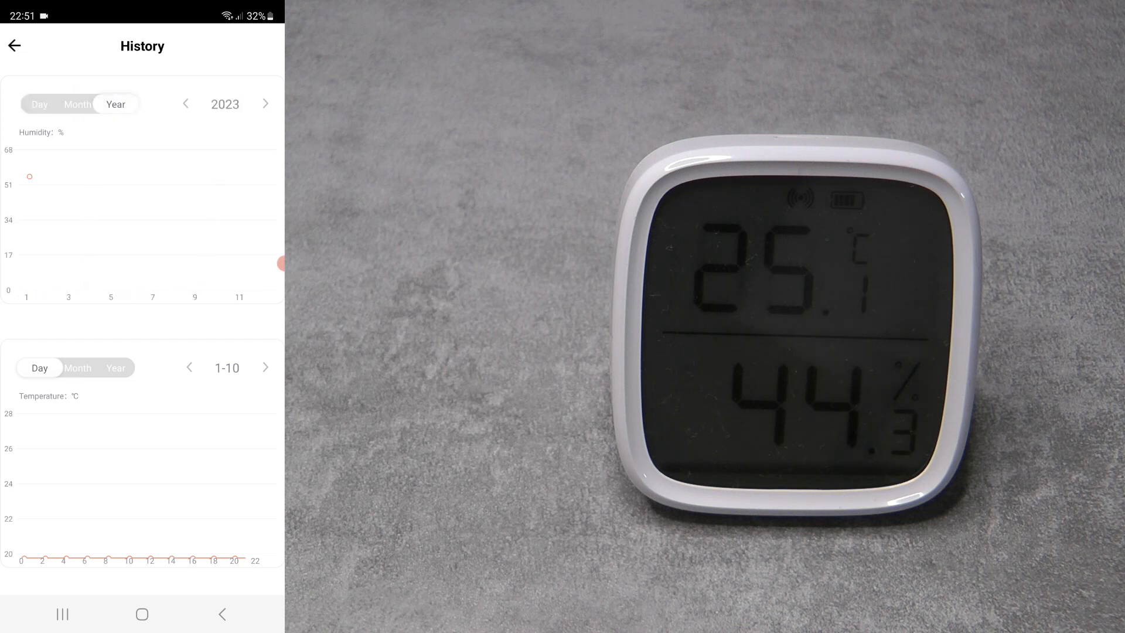
left_click(39, 105)
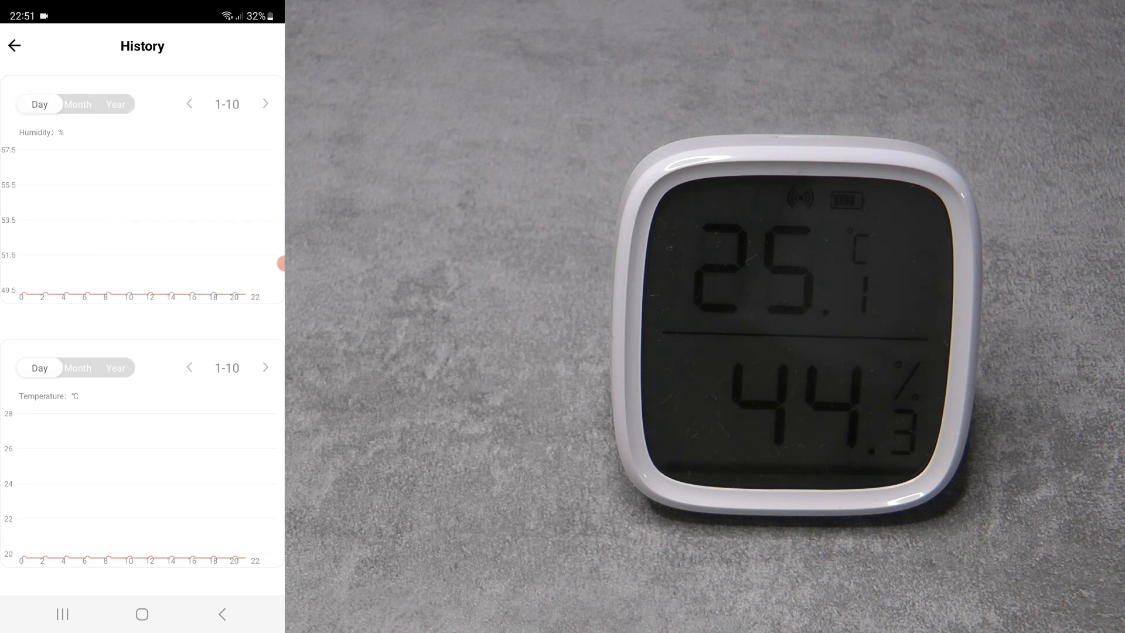
left_click(14, 45)
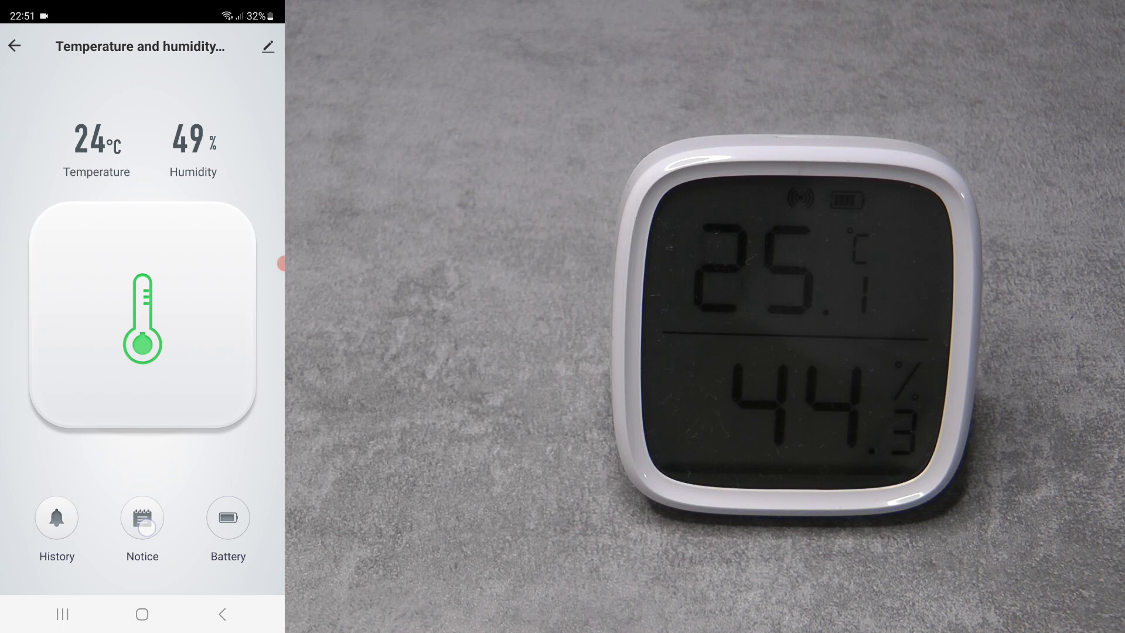
left_click(141, 517)
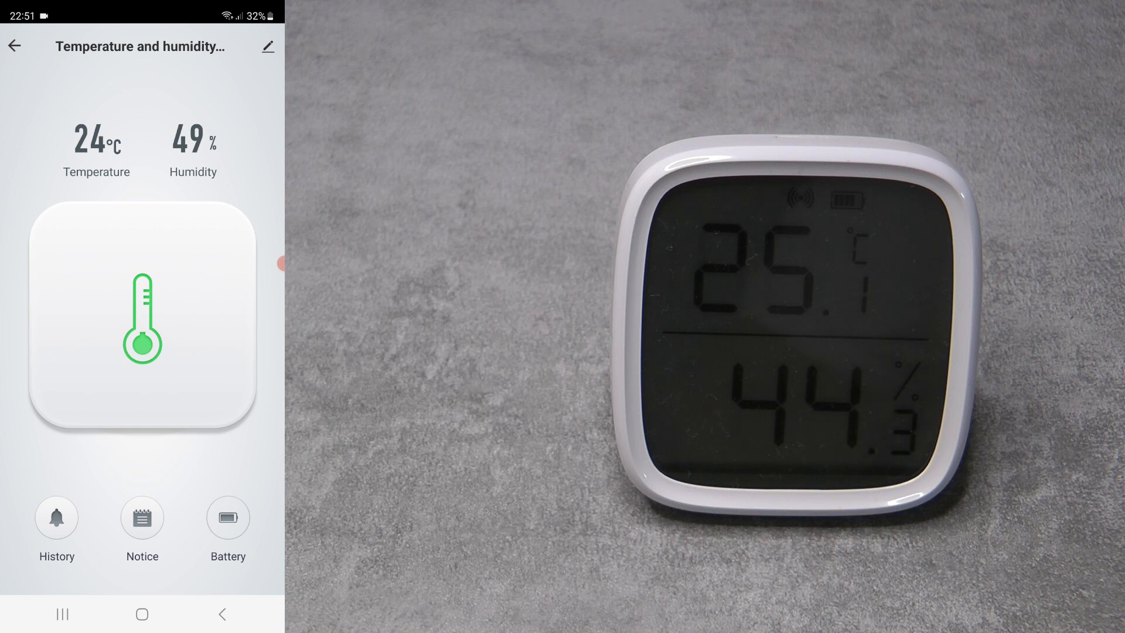
Step: Turn off the sensor's Notice alert
left_click(141, 517)
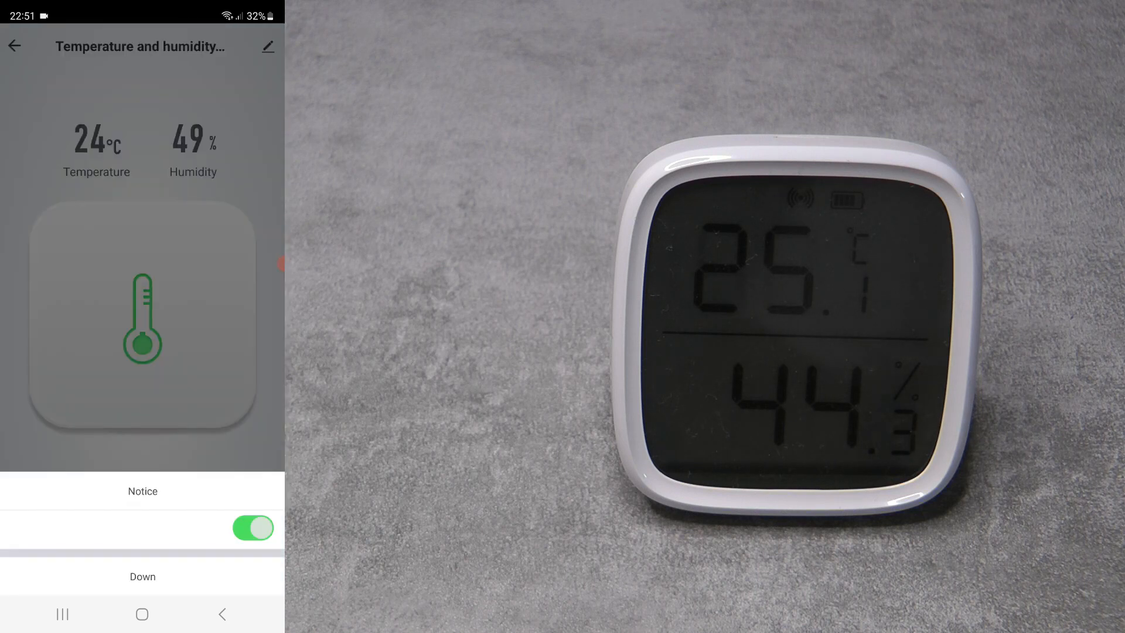
left_click(252, 528)
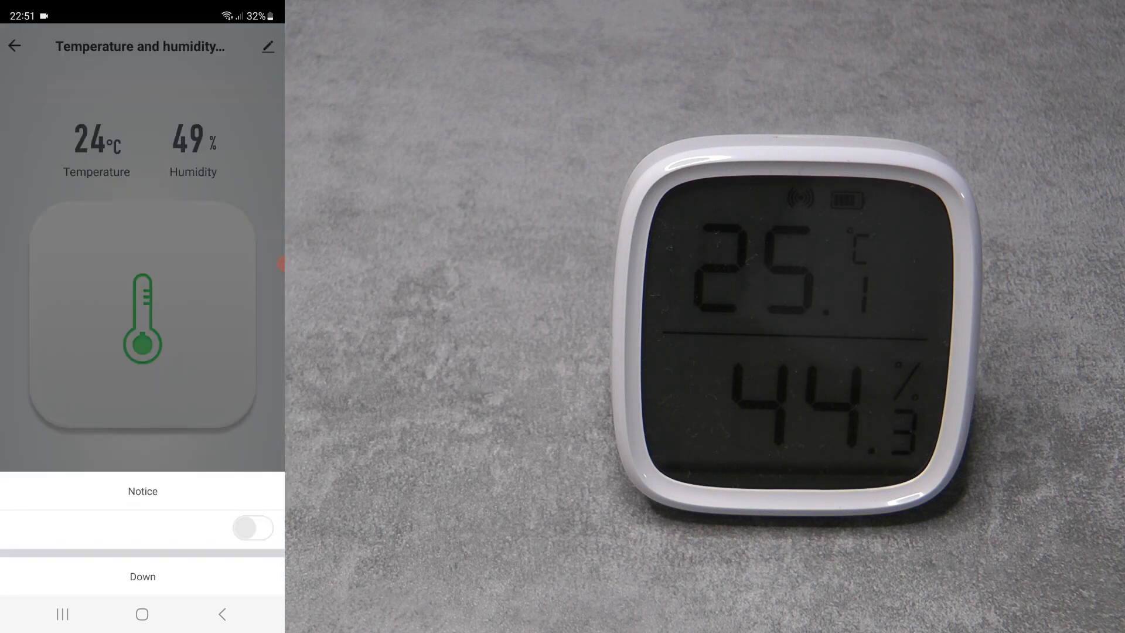
left_click(252, 528)
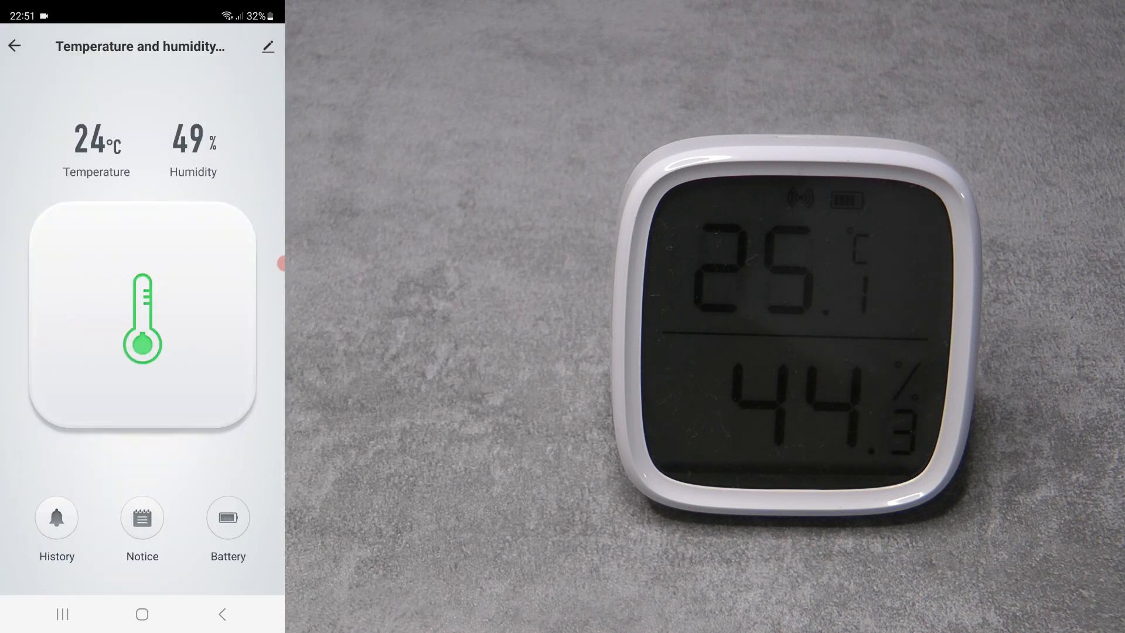
Step: View the sensor's Device Information and Share Device help, then return
left_click(267, 45)
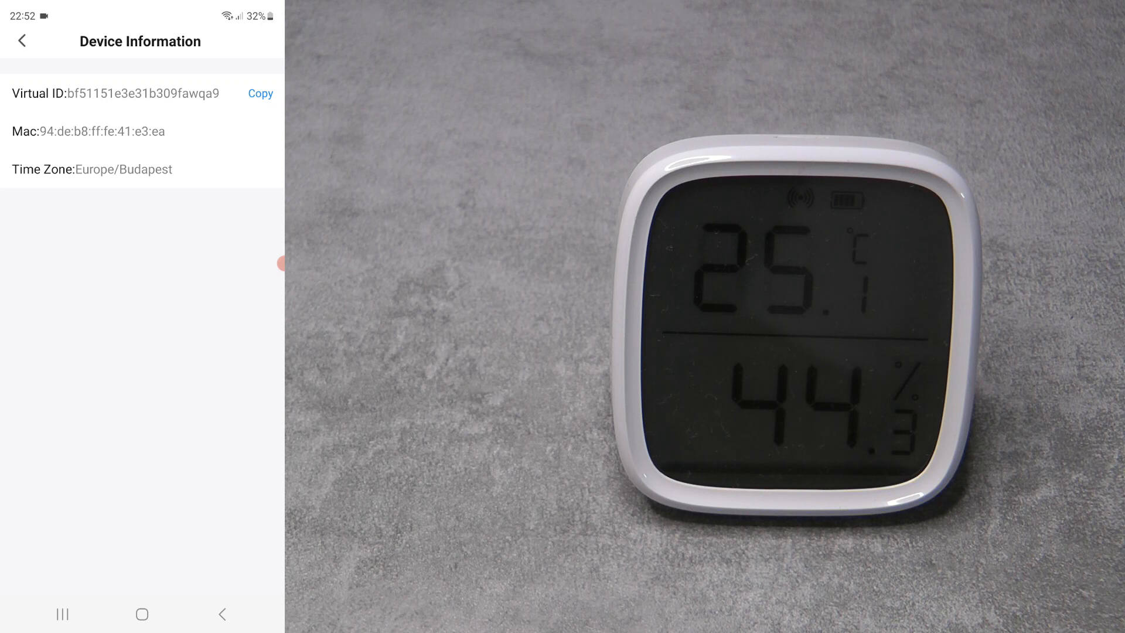
left_click(22, 40)
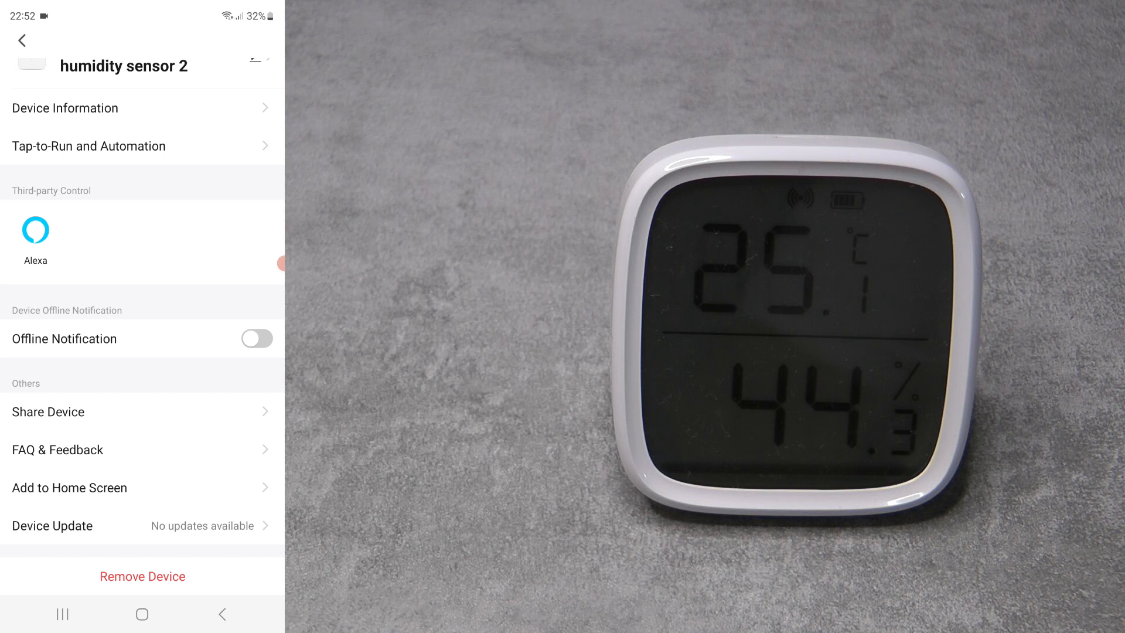
left_click(48, 411)
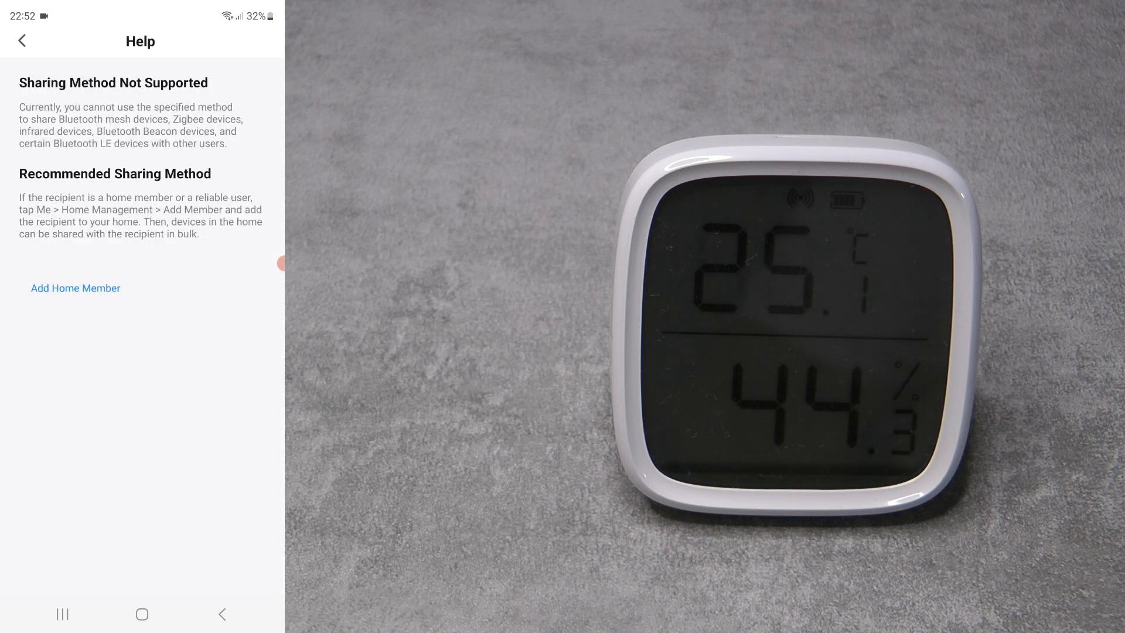
left_click(20, 41)
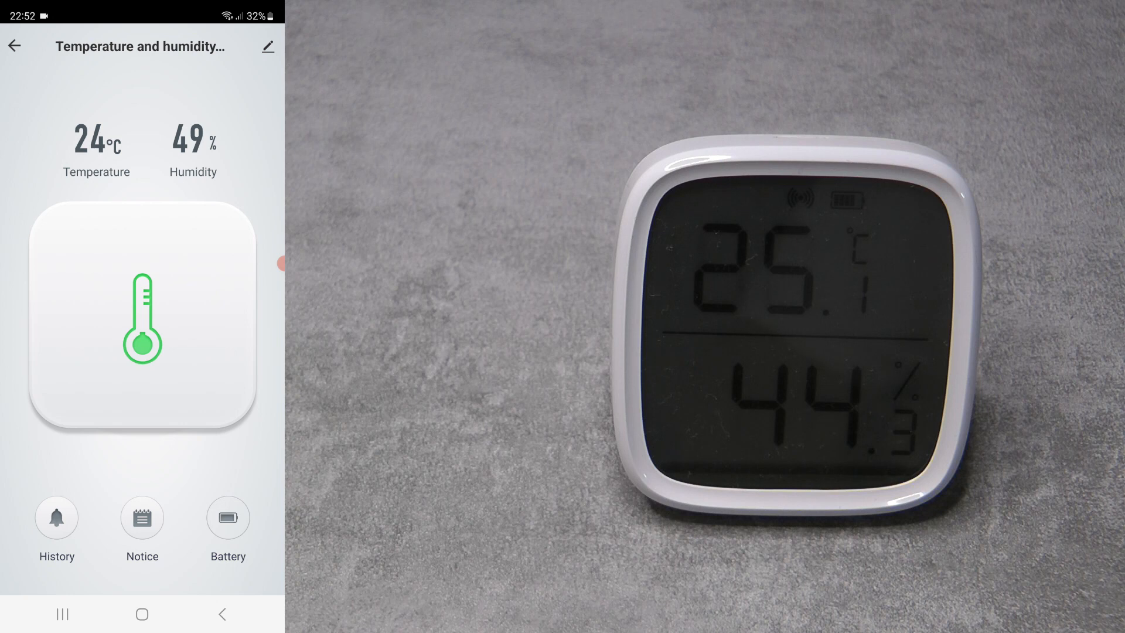
Step: Reopen the Temperature and humidity sensor card from Home, then go back
left_click(14, 45)
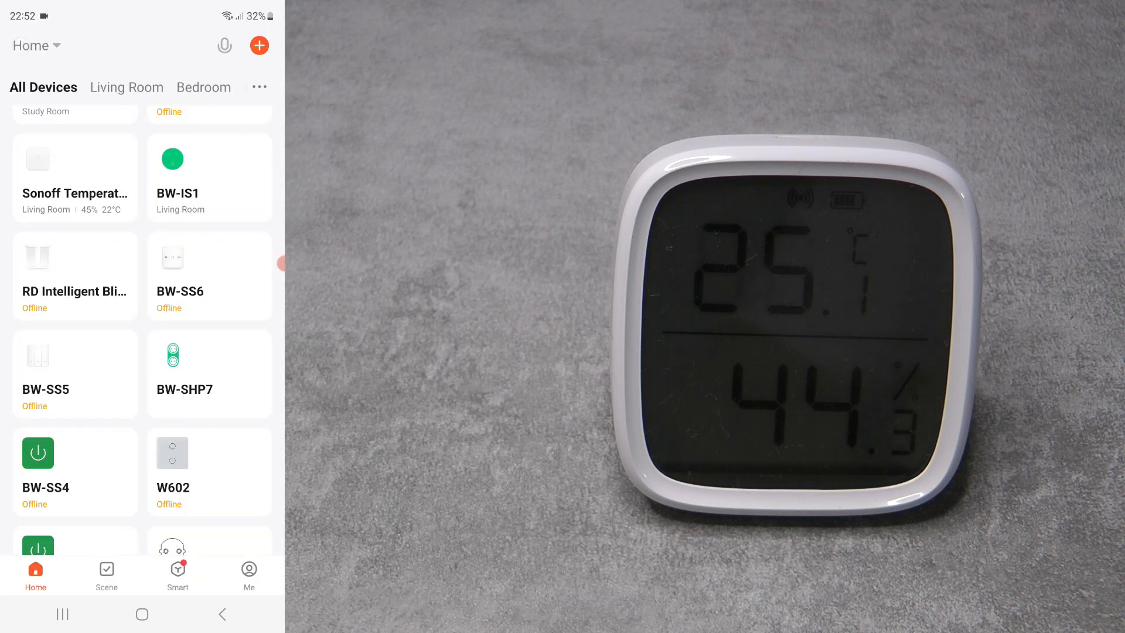
scroll("down", 3)
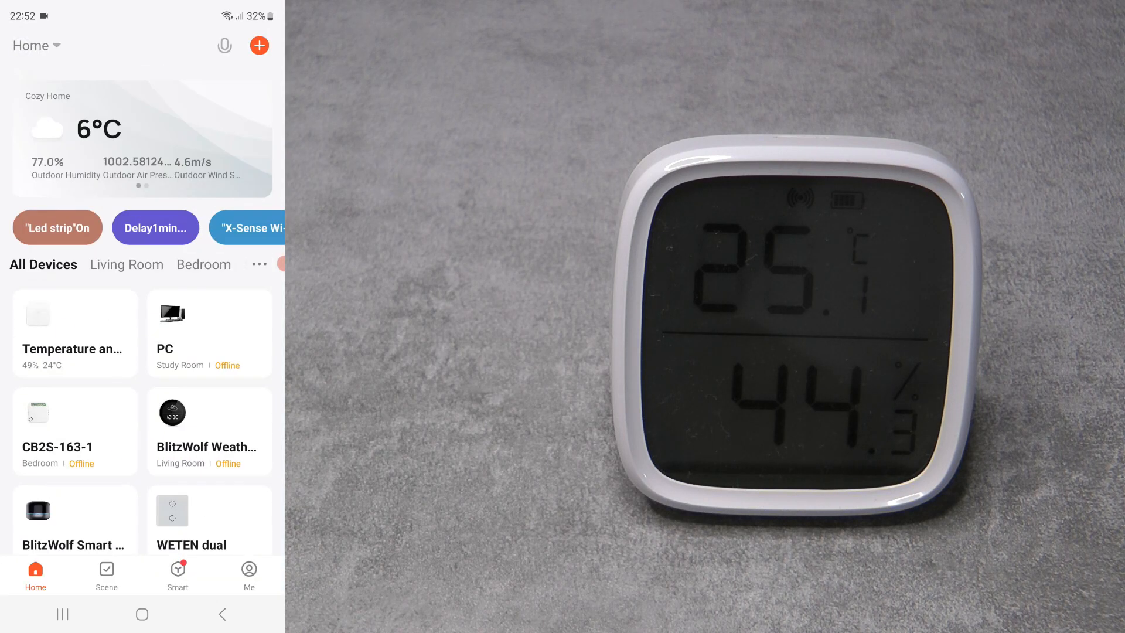
left_click(74, 332)
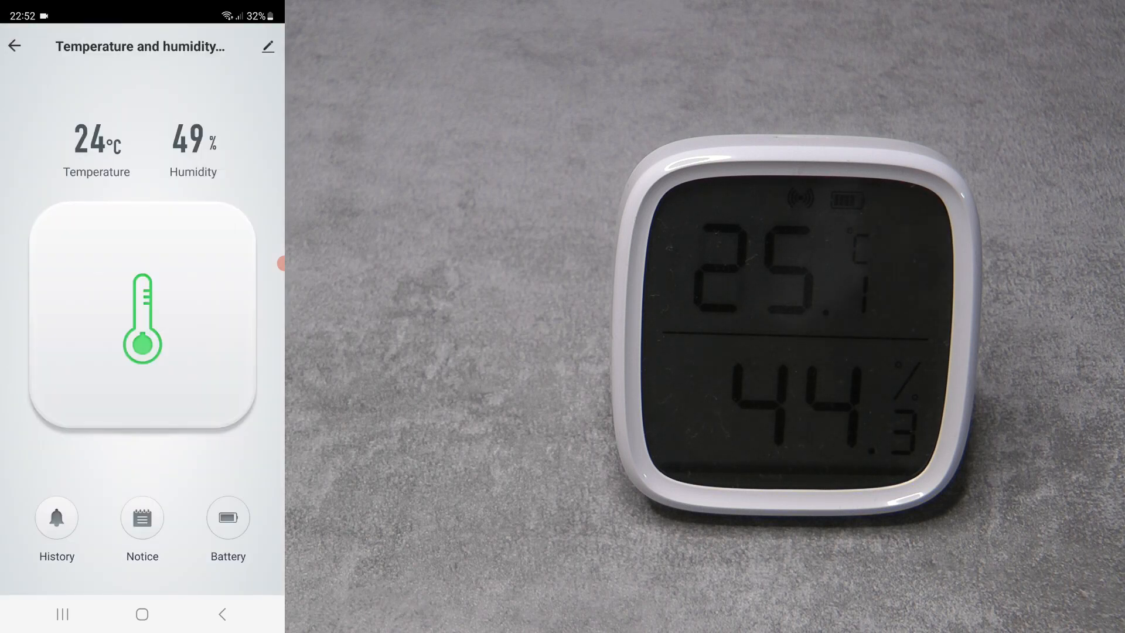
left_click(15, 46)
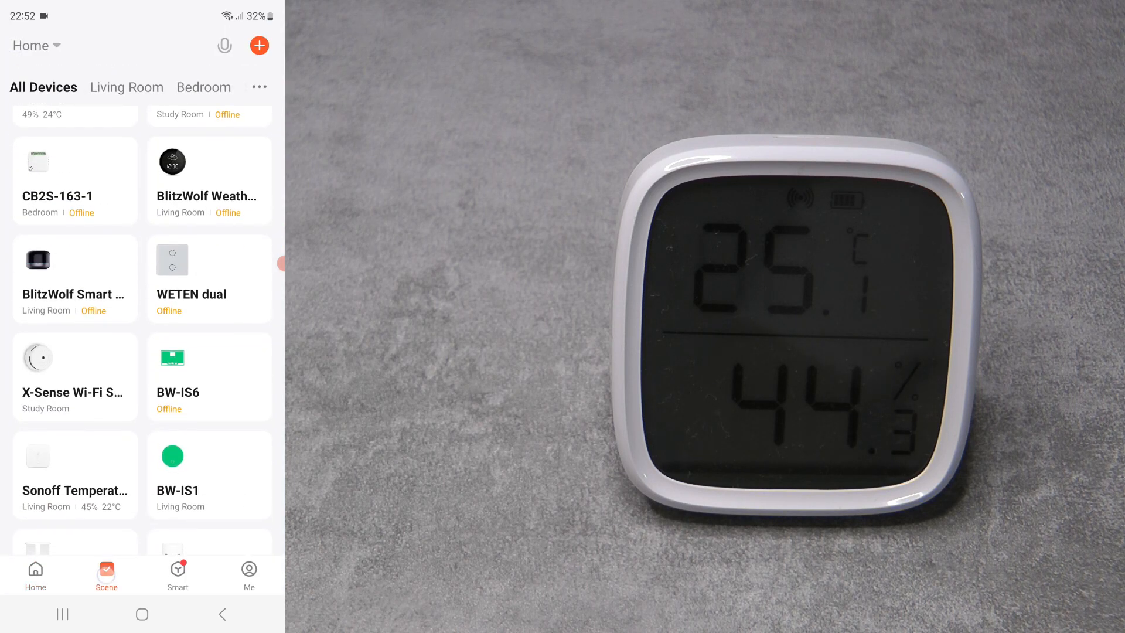
Step: Create a scene triggered when the sensor's Battery is below 8
left_click(258, 45)
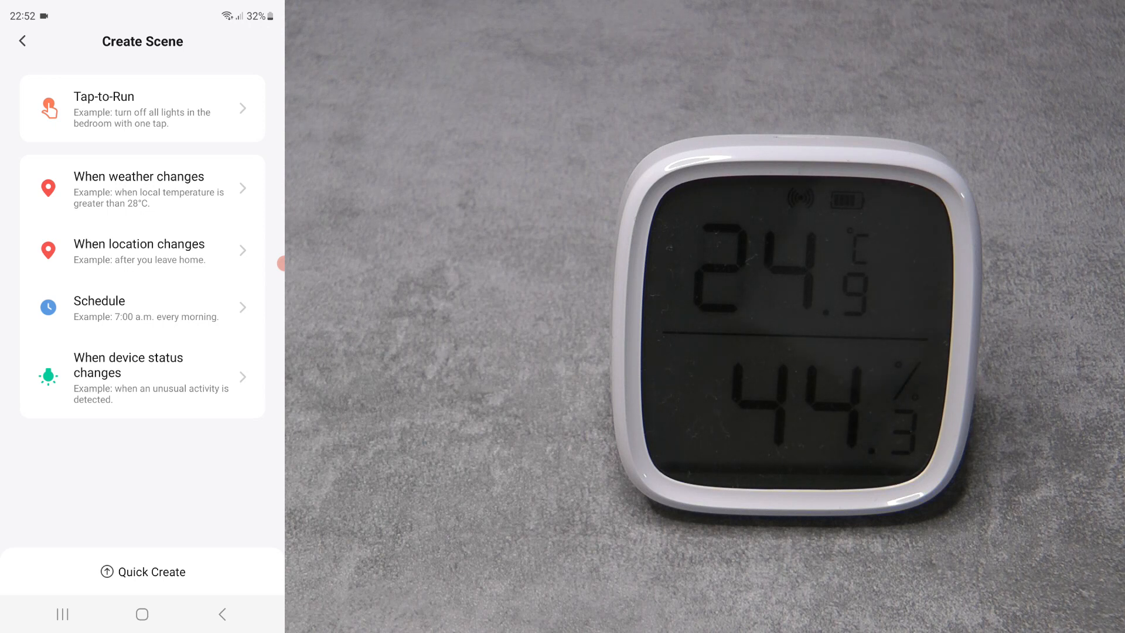
left_click(21, 41)
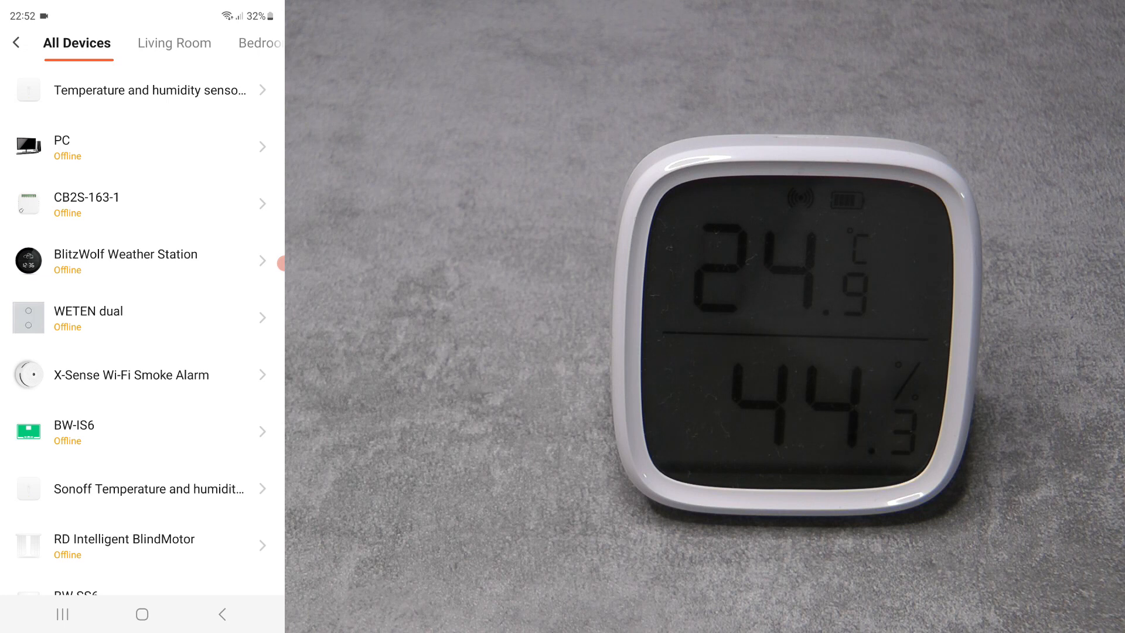
left_click(151, 90)
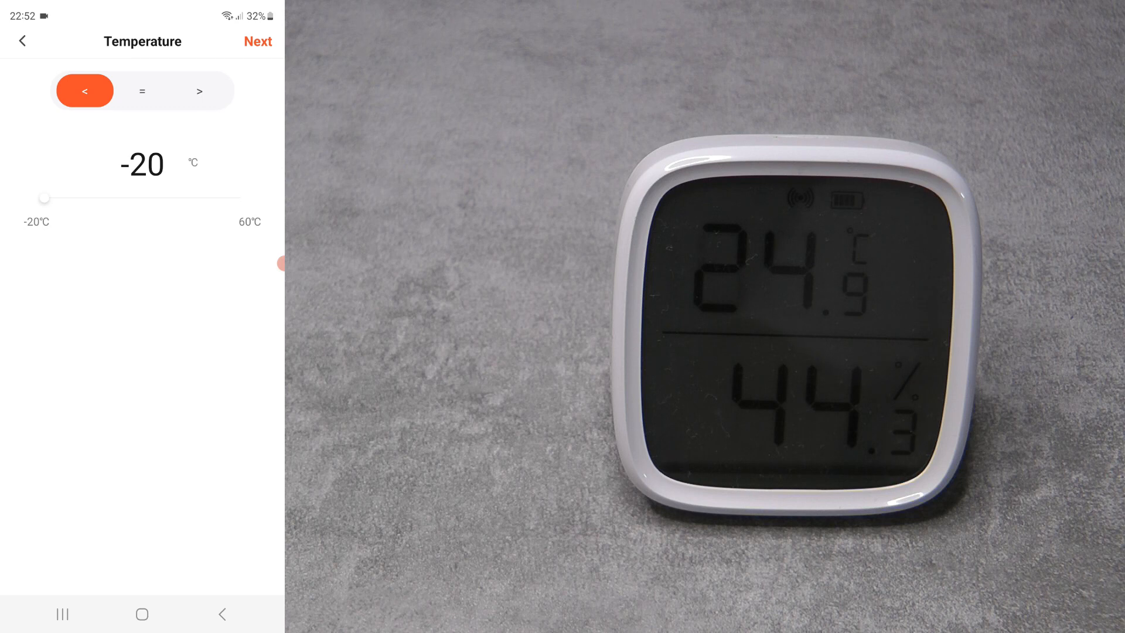
left_click(22, 41)
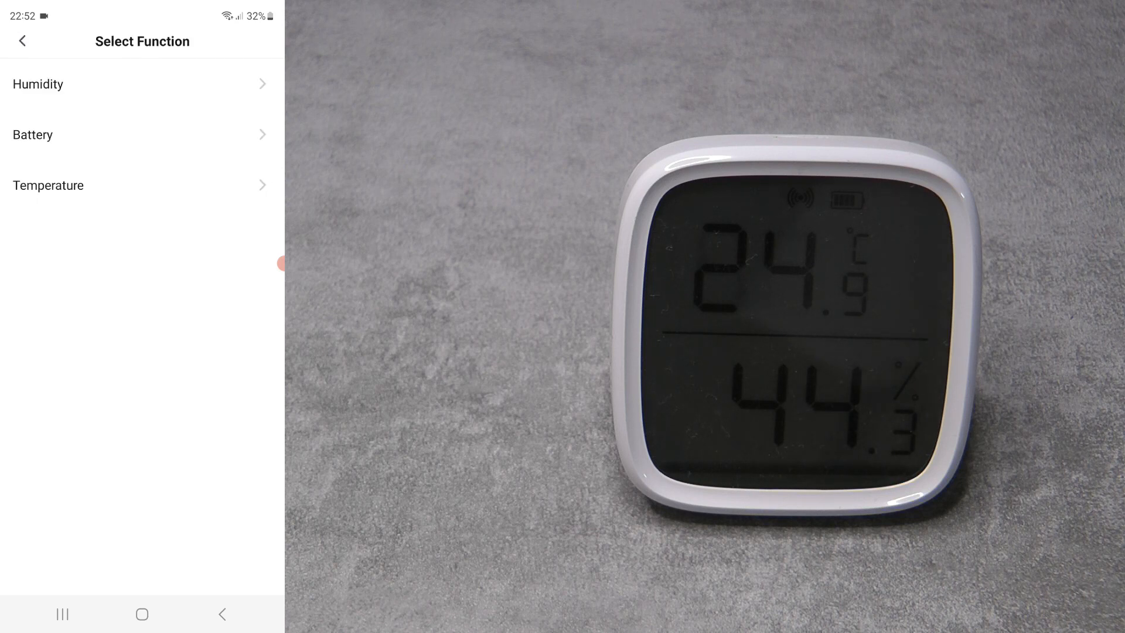
left_click(32, 135)
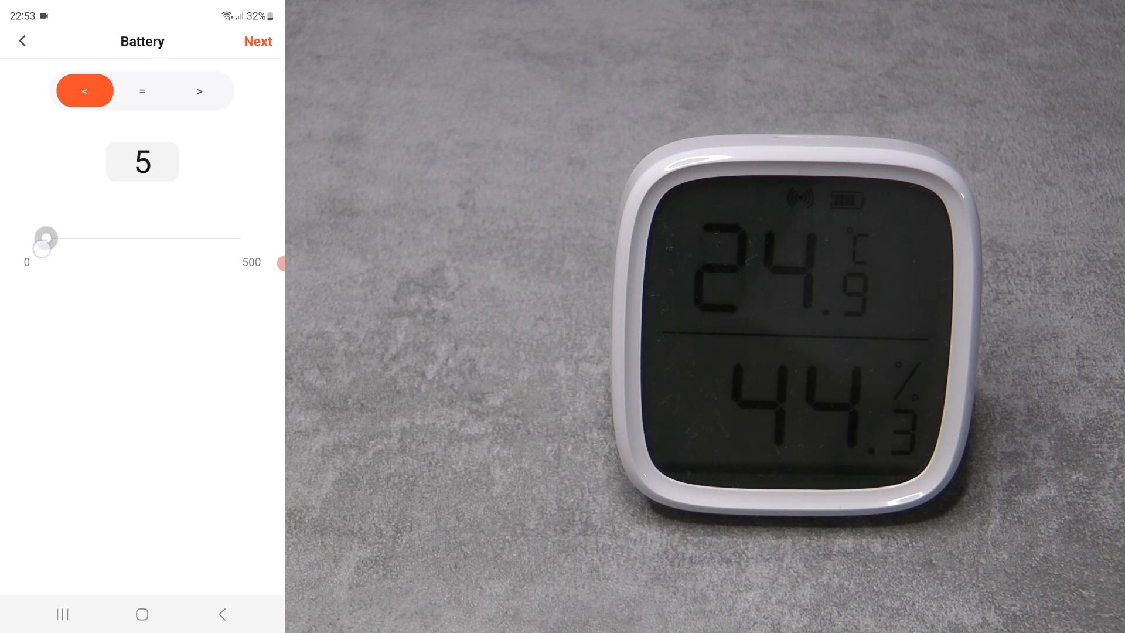
left_click_drag(44, 239, 54, 239)
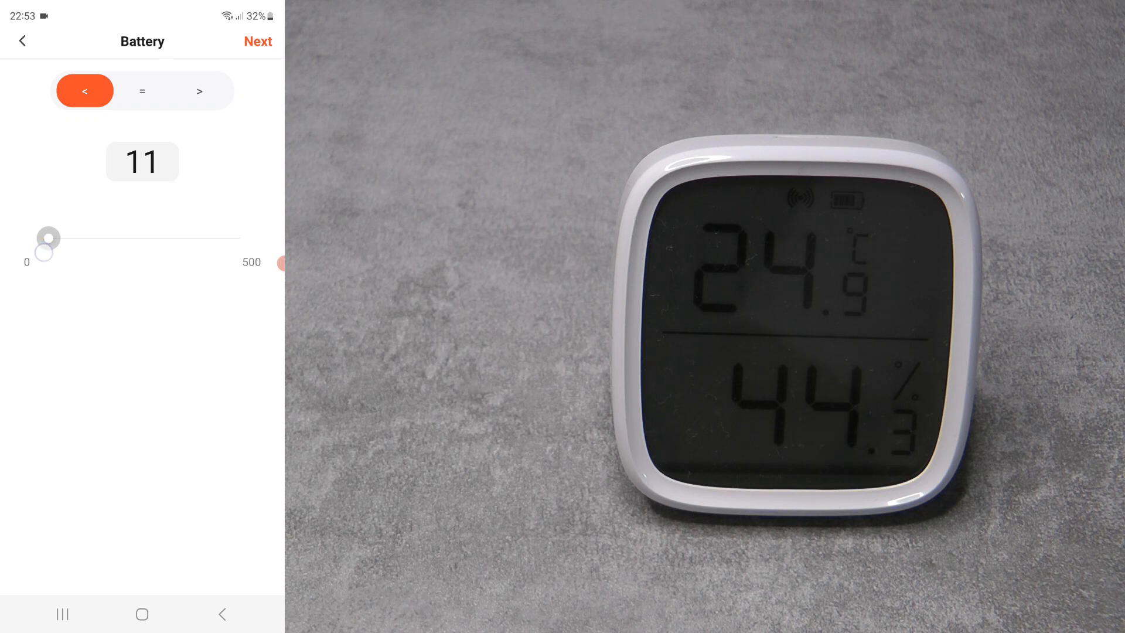
left_click_drag(48, 239, 45, 239)
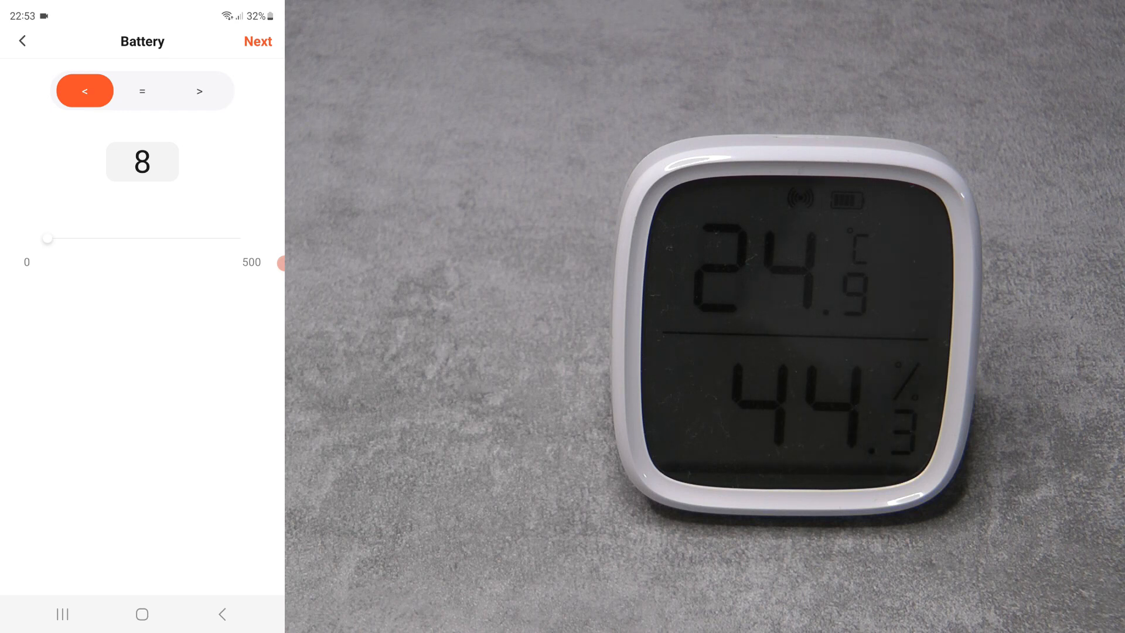
left_click(258, 41)
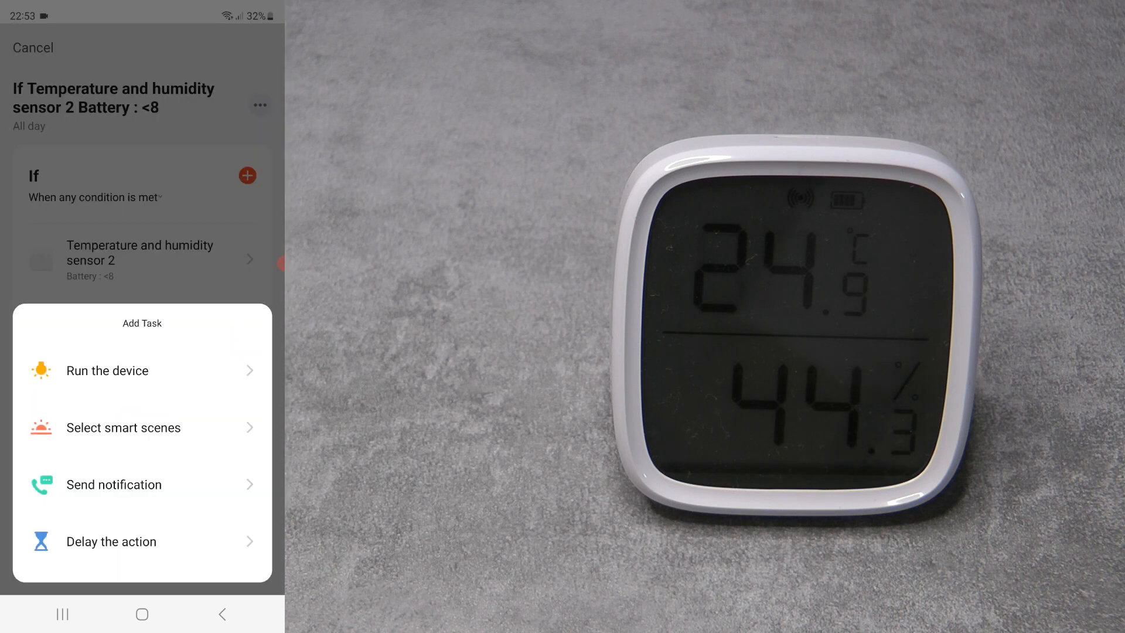
Step: Discard the battery-below-8 scene with its Message Center task and return Home
left_click(113, 485)
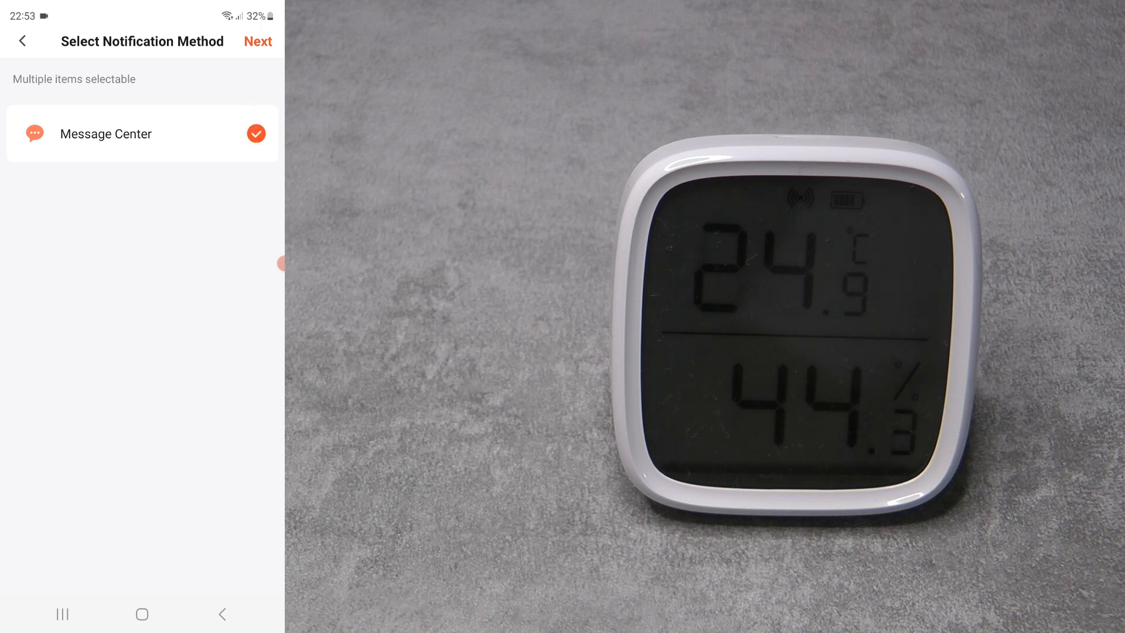
left_click(258, 41)
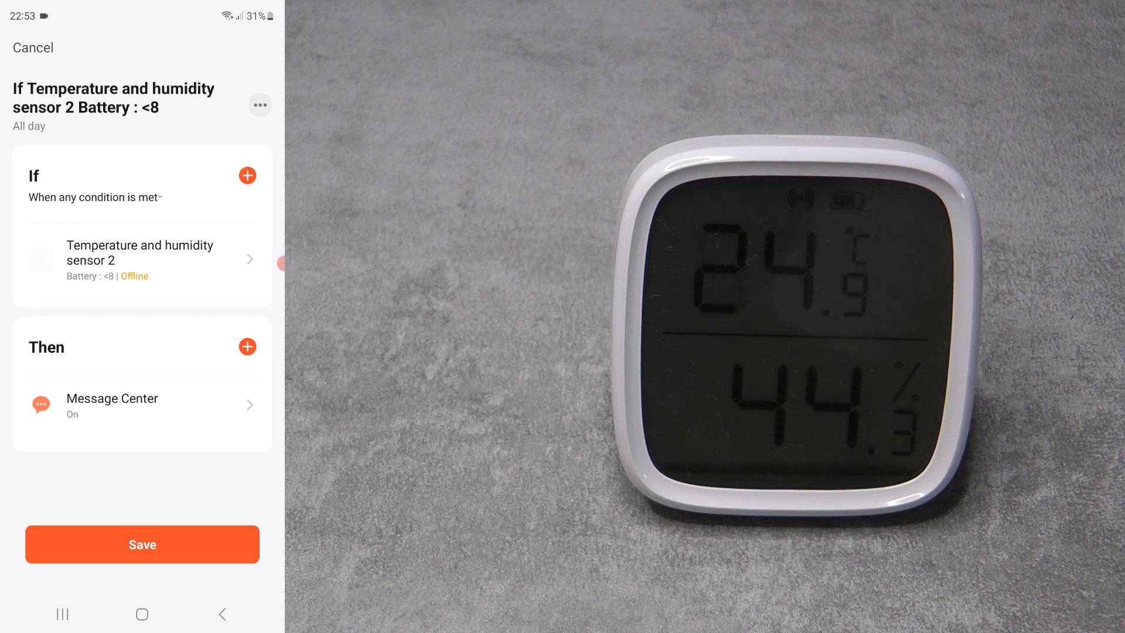
left_click(32, 47)
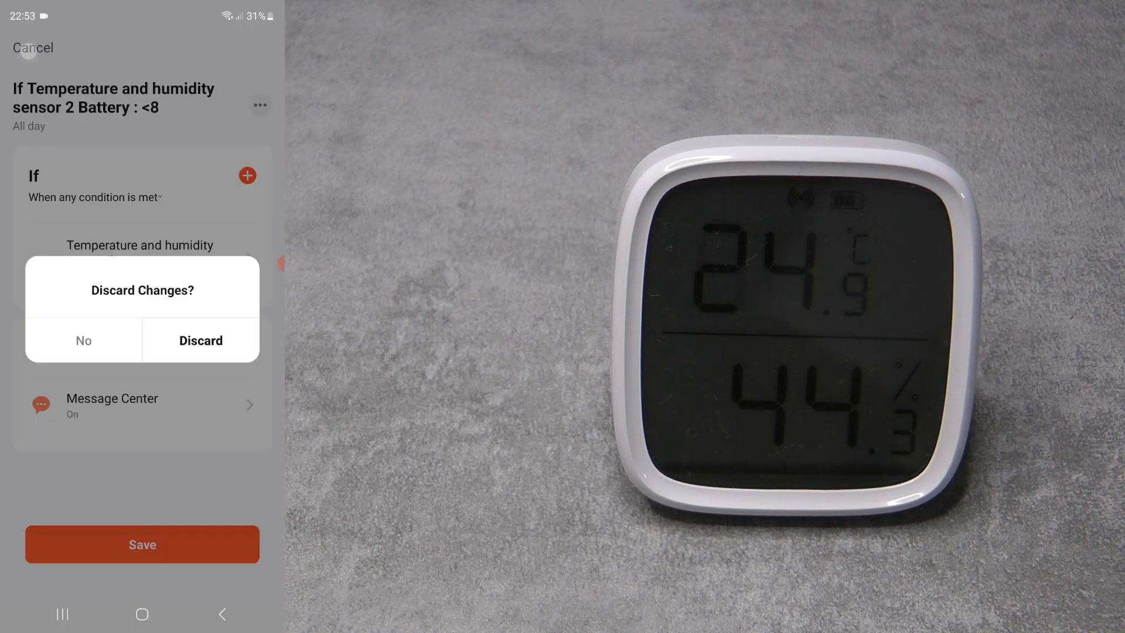
left_click(200, 340)
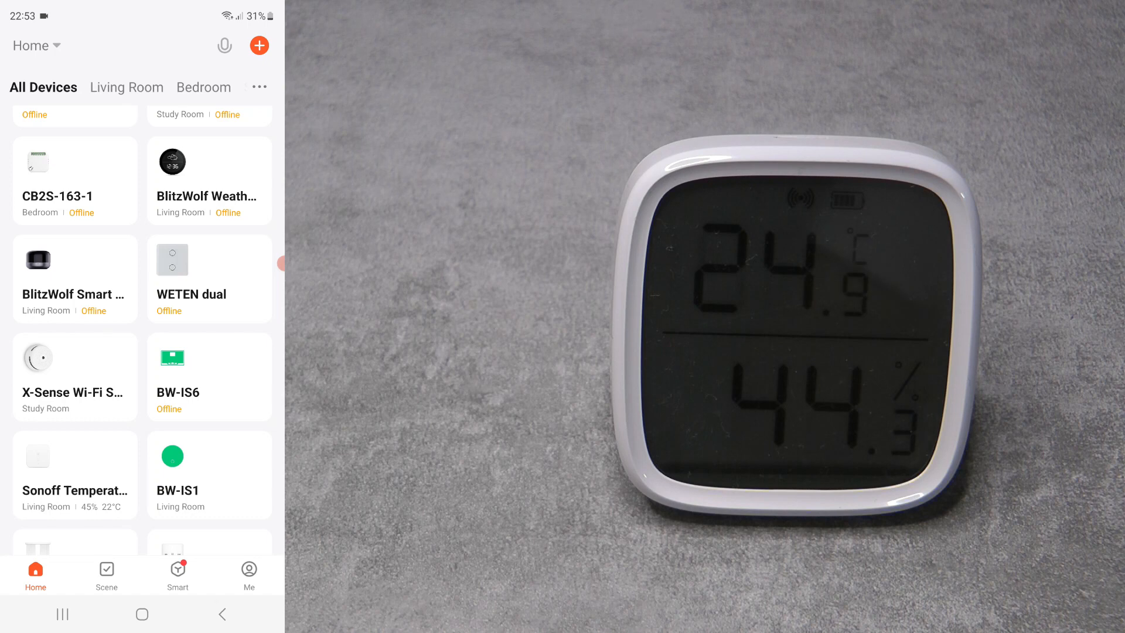
Step: Scroll through the All Devices list in Tuya Smart to review the paired devices
scroll("down", 3)
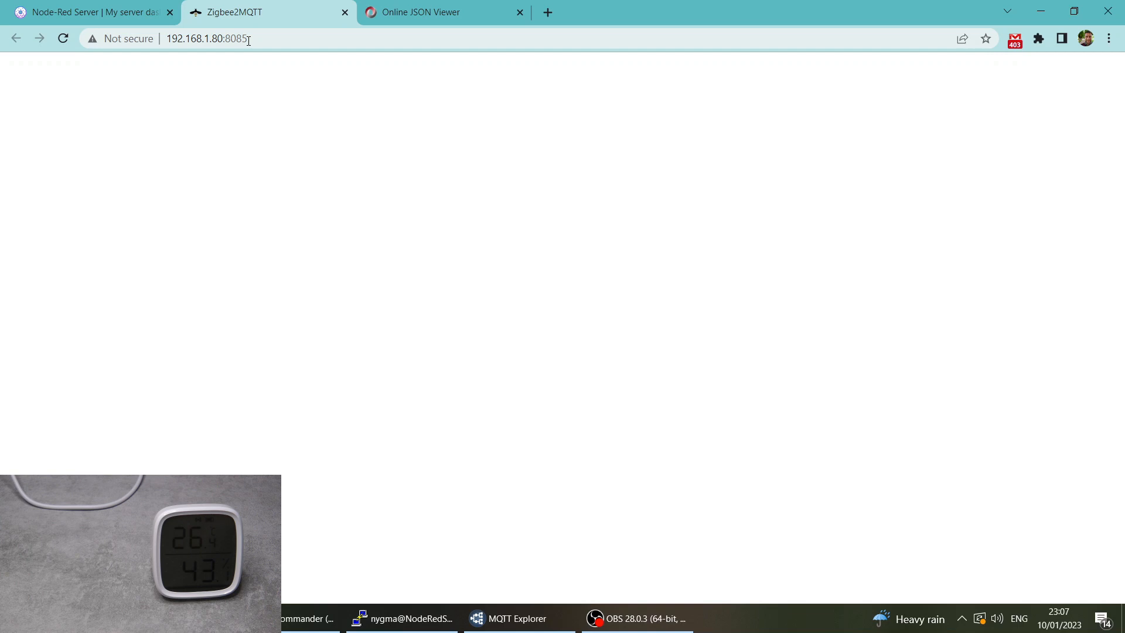
Step: Open Chrome DevTools on the Sources panel to see the 404 script error, and close the Online JSON Viewer tab
left_click(208, 38)
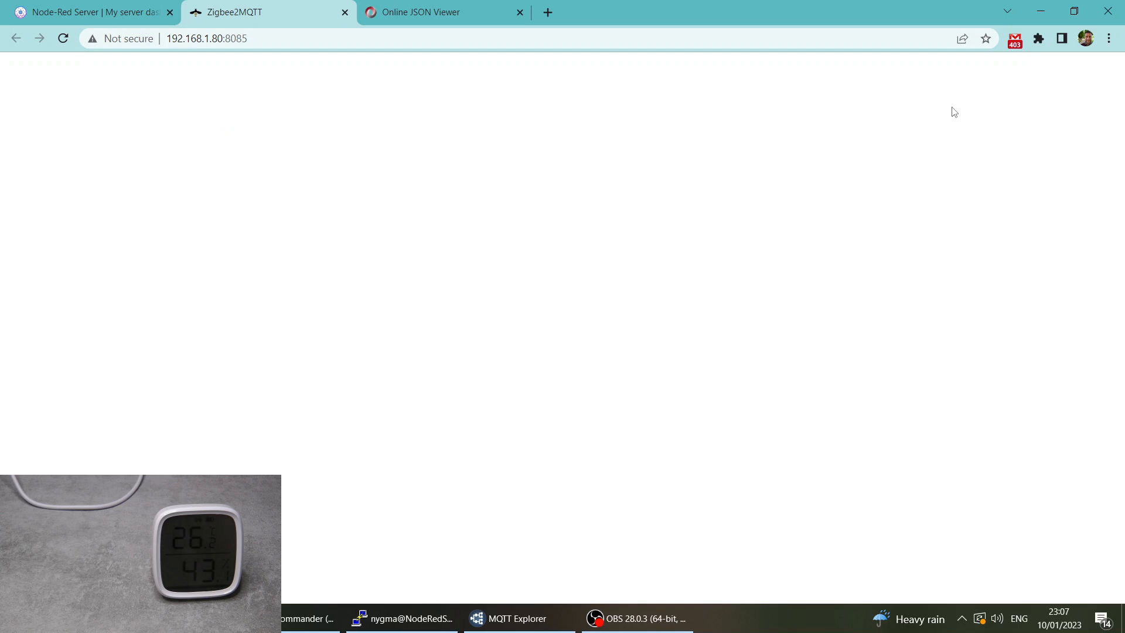
key("F12")
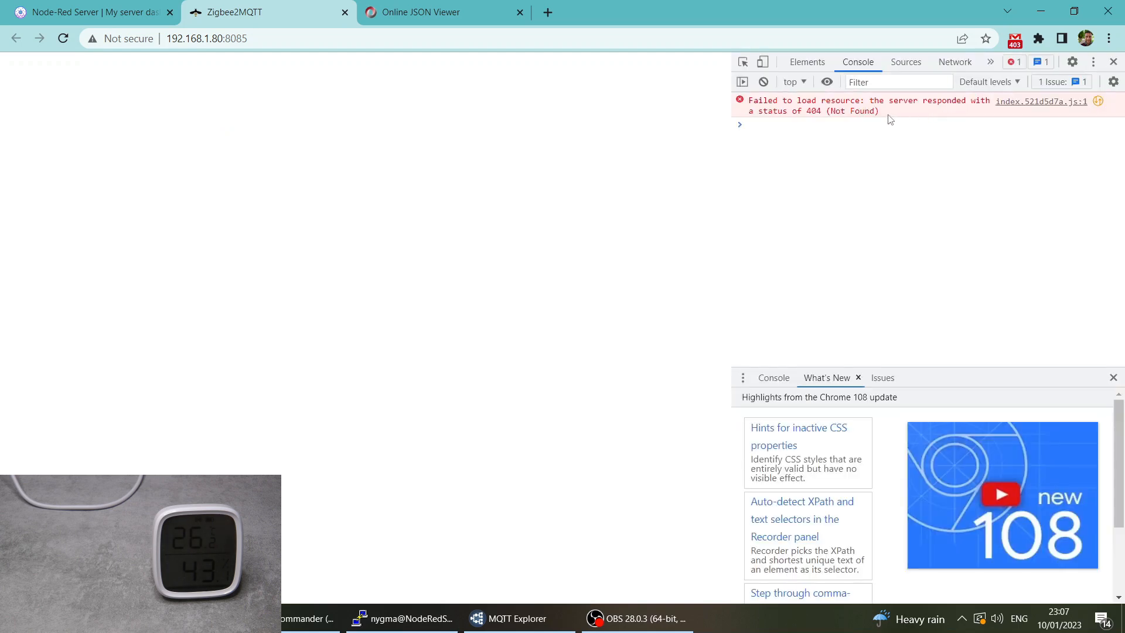
mouse_move(780, 122)
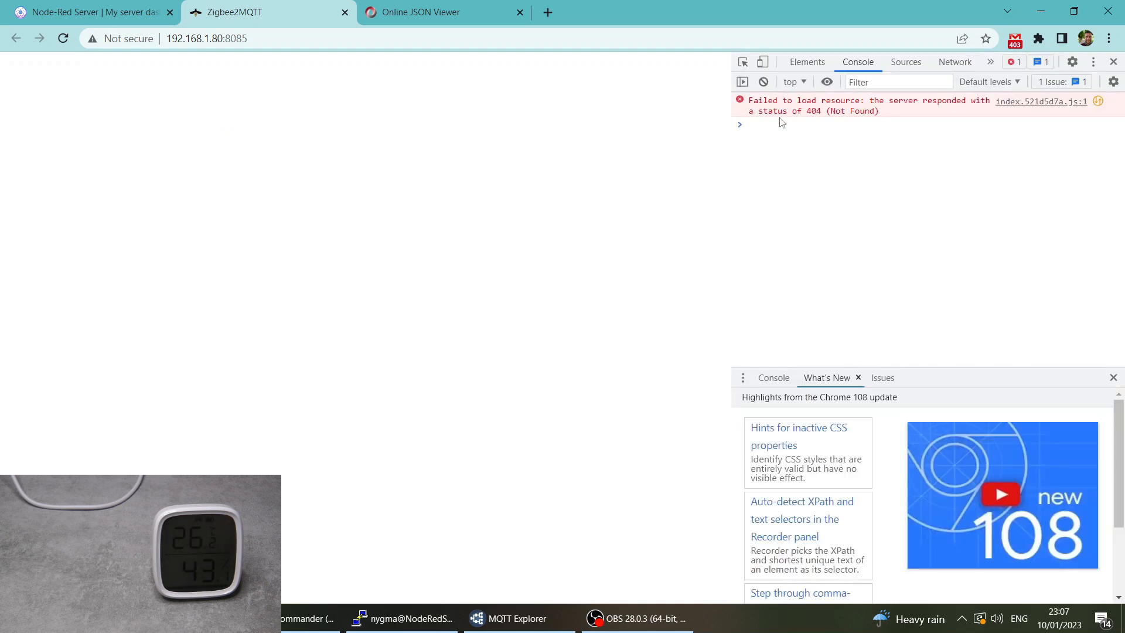
left_click(857, 377)
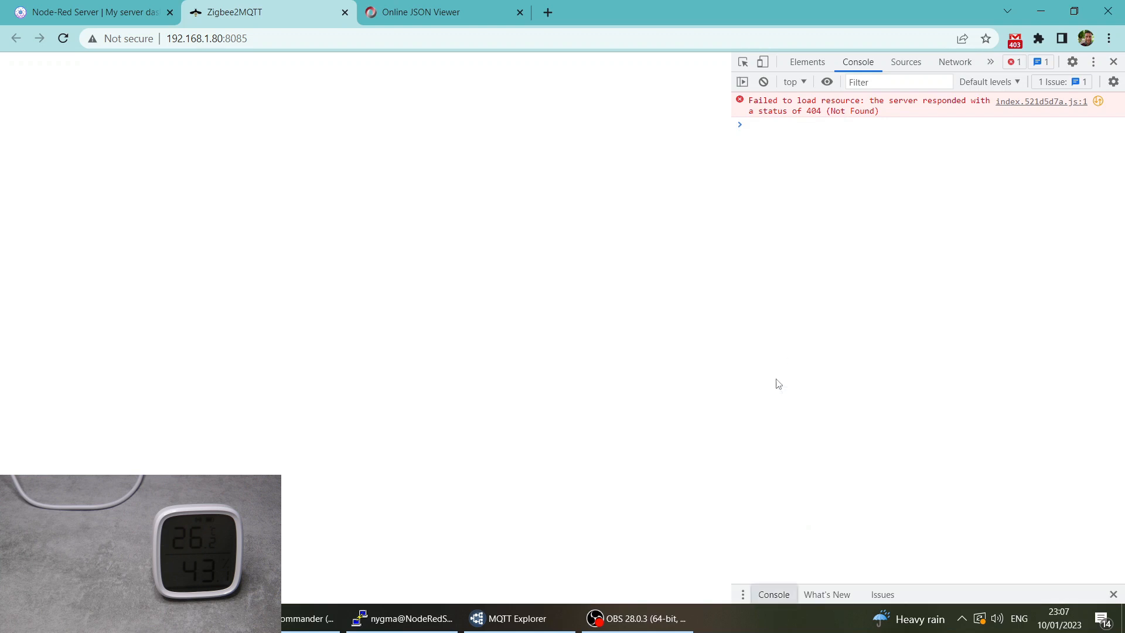
mouse_move(798, 108)
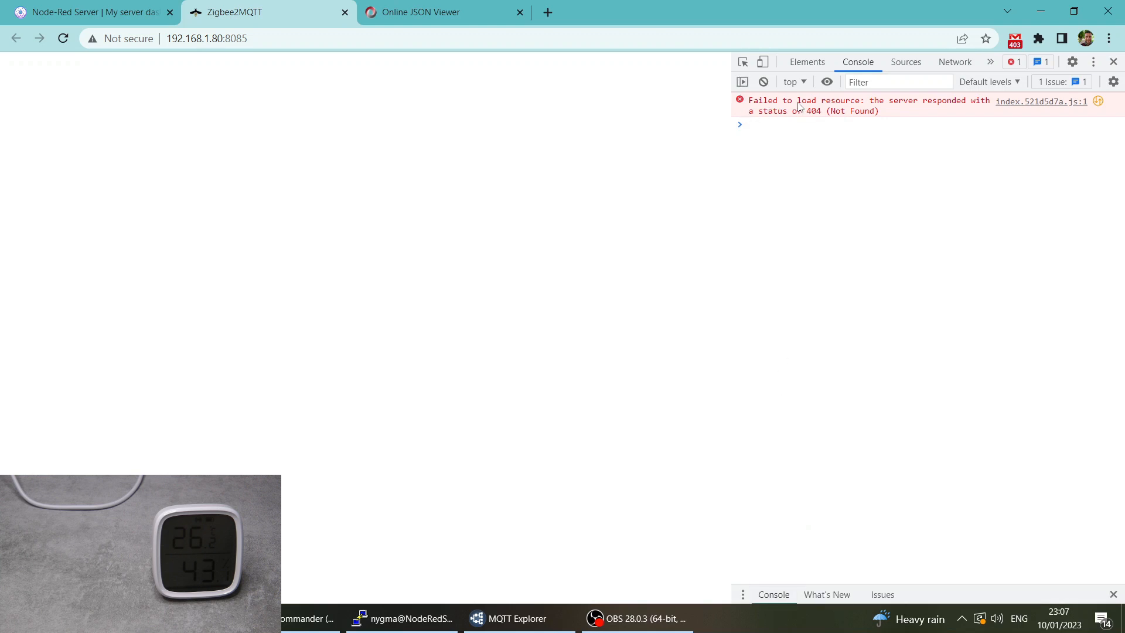
left_click(905, 62)
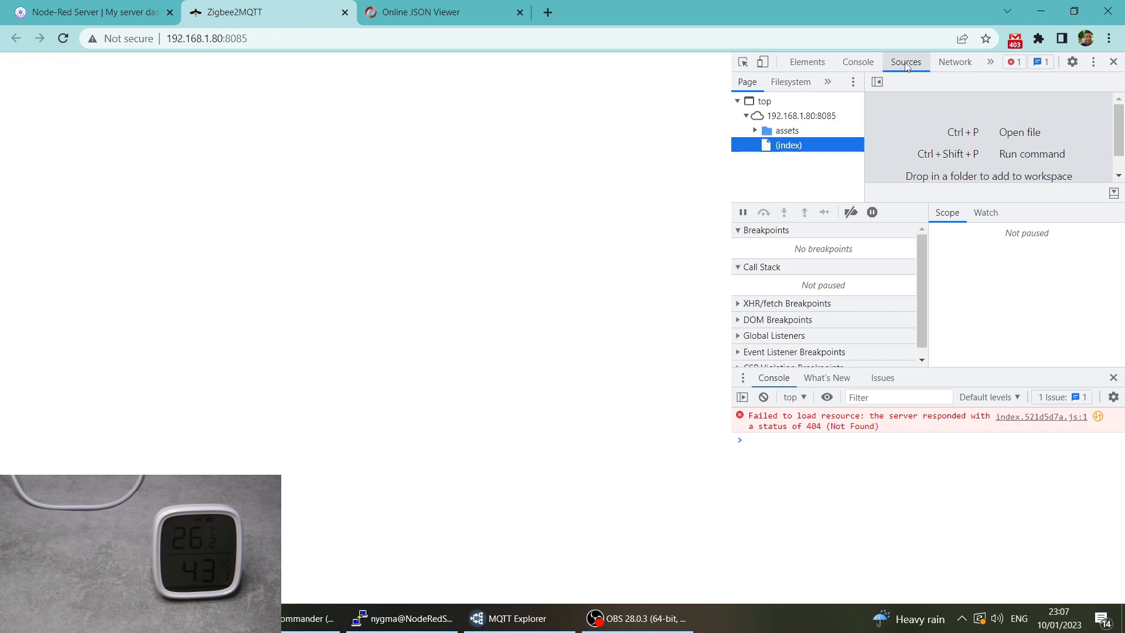
mouse_move(809, 165)
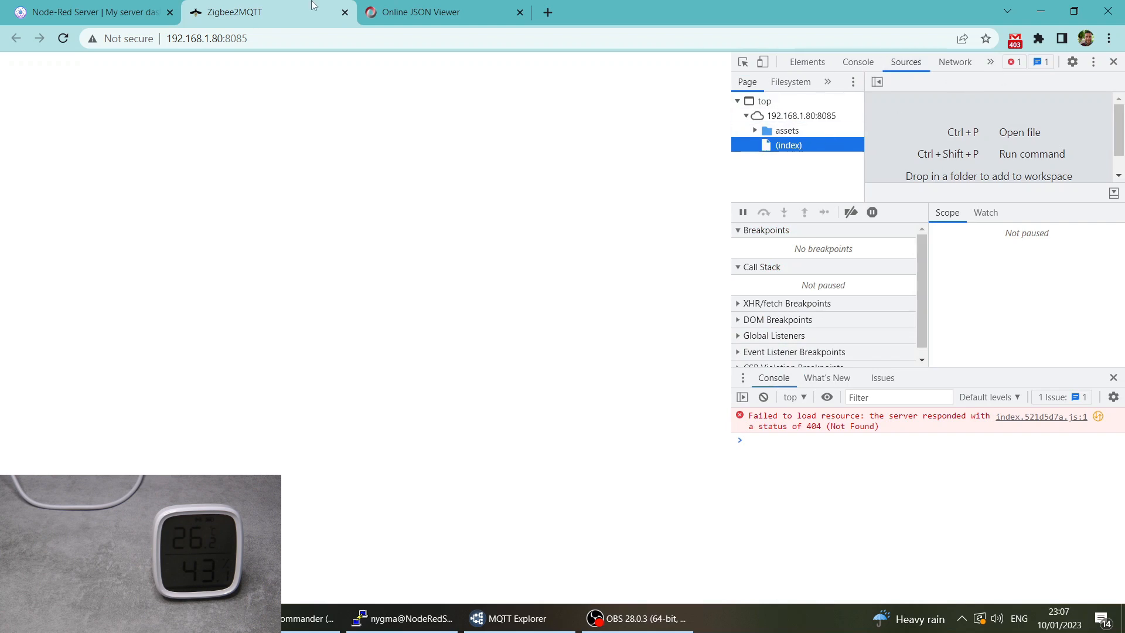
left_click(520, 12)
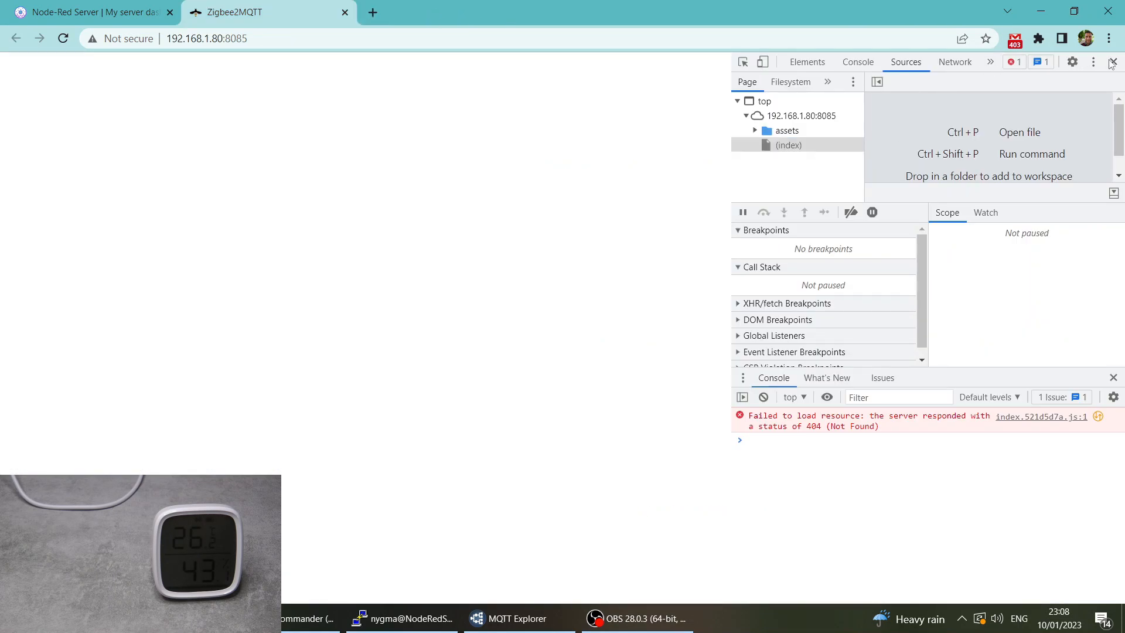
Step: In maximized MQTT Explorer, check Cellar, BW-Plug2 and BW-Utility, then view 0x94deb8fffe41e3ea (43.1% humidity, 26 °C)
left_click(511, 617)
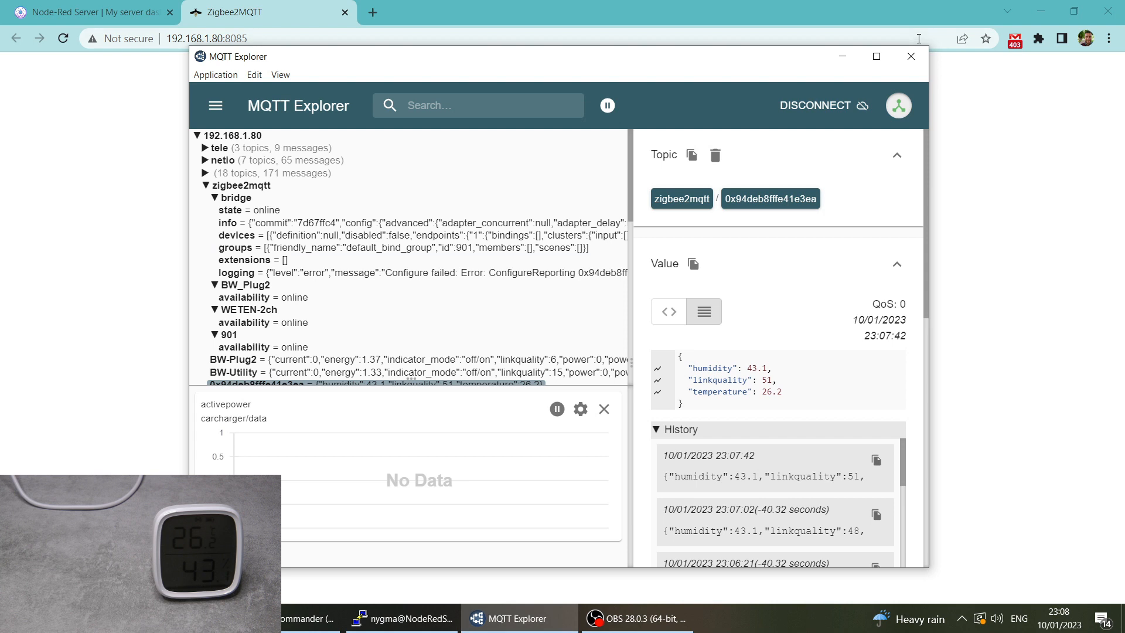
left_click(874, 56)
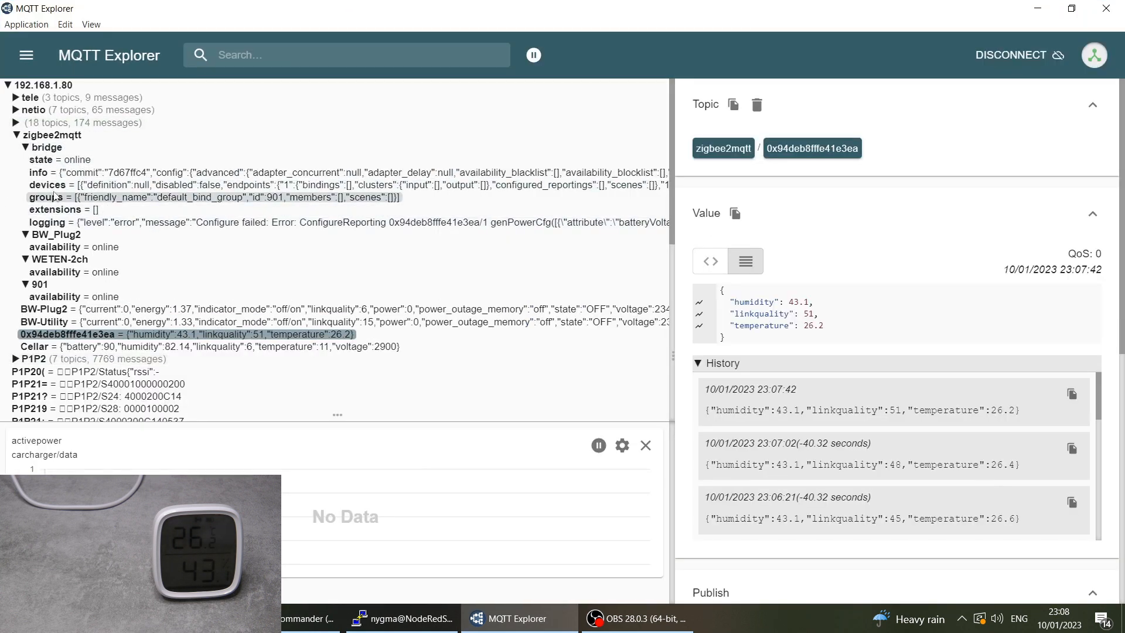
left_click(33, 346)
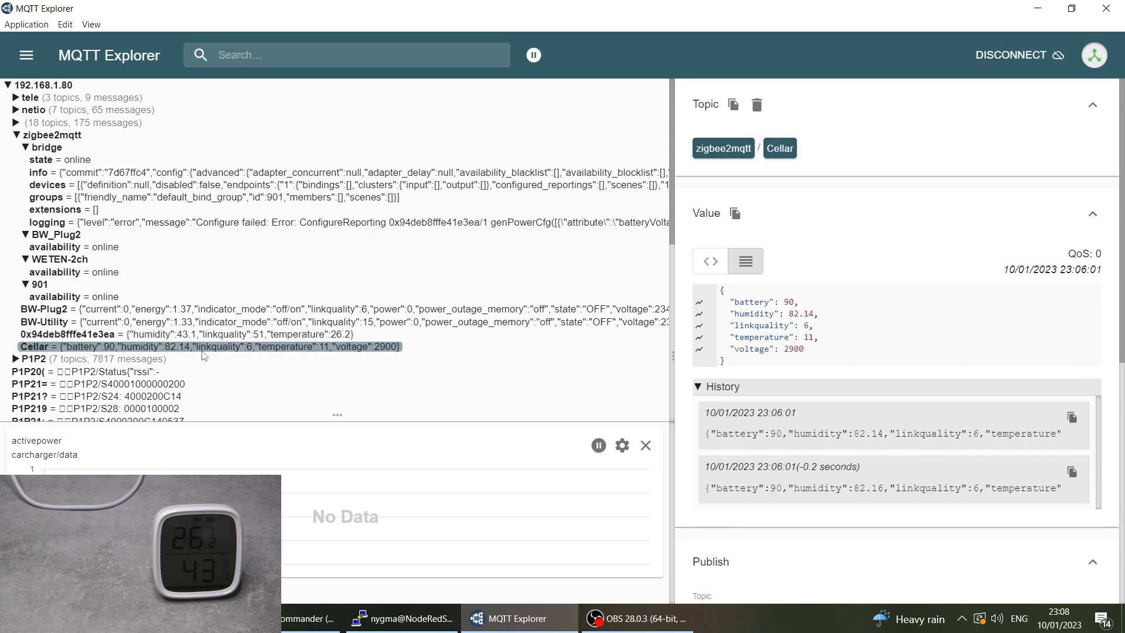
left_click(47, 309)
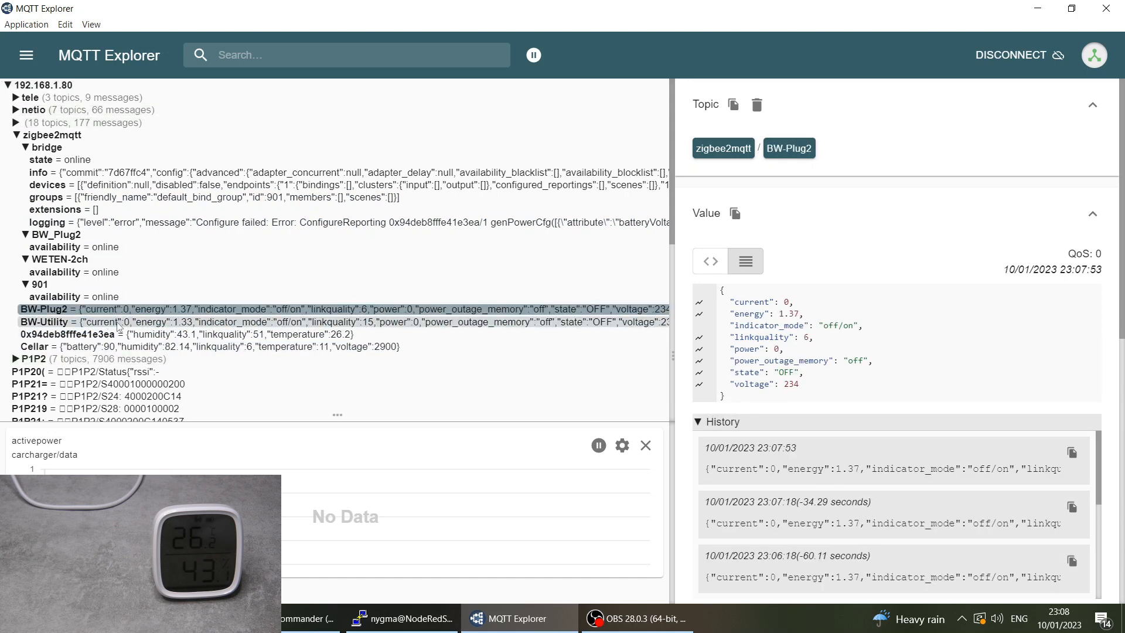
left_click(43, 321)
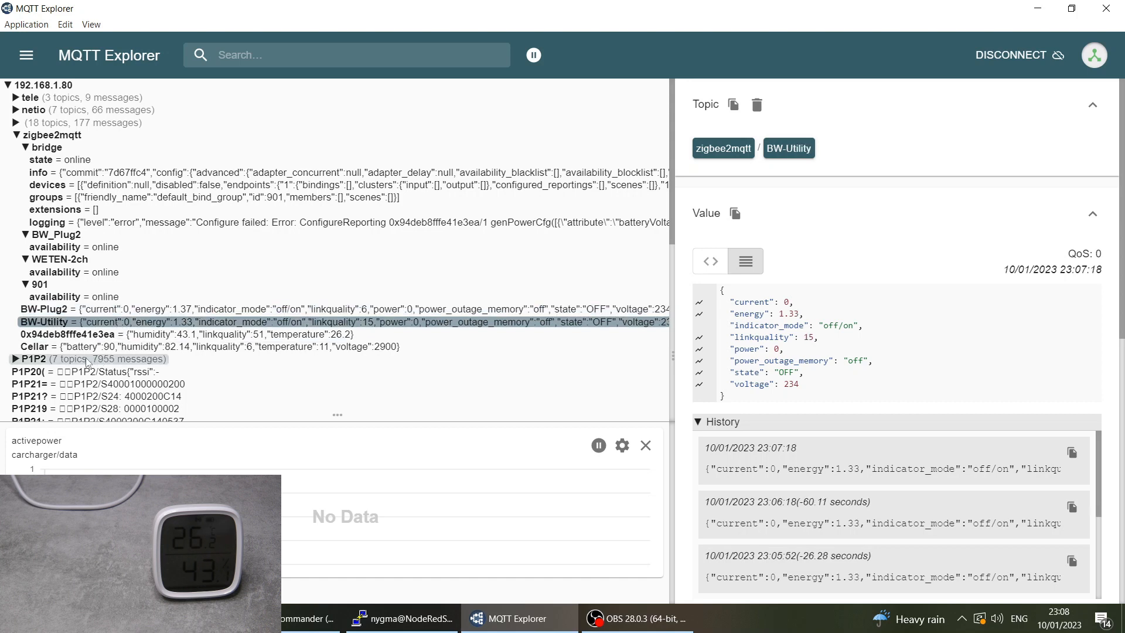
left_click(33, 347)
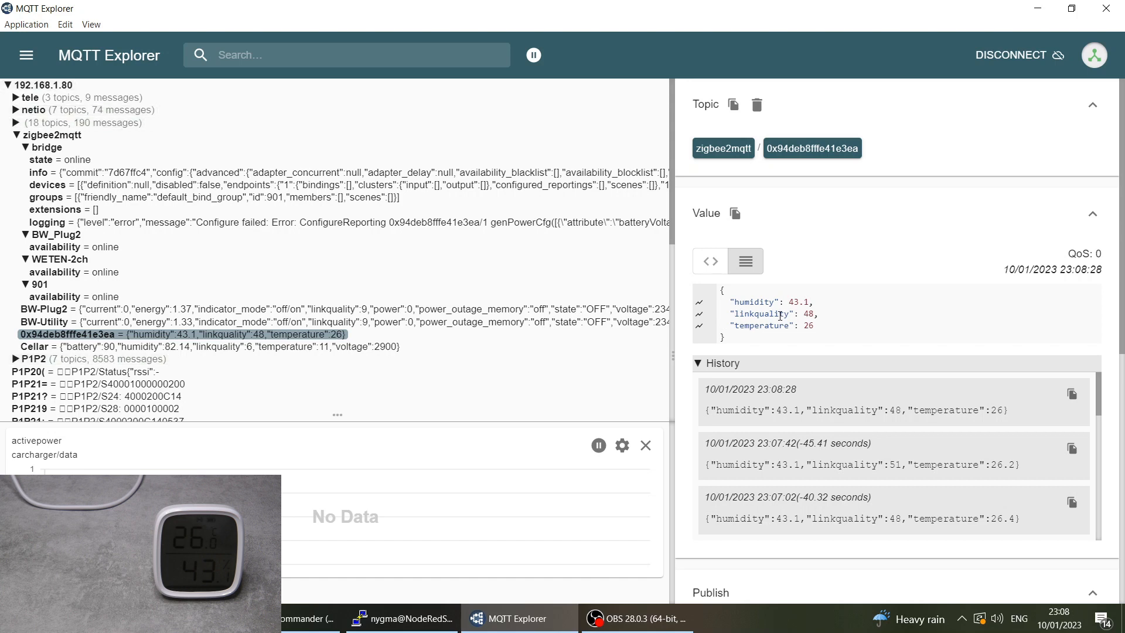
mouse_move(738, 344)
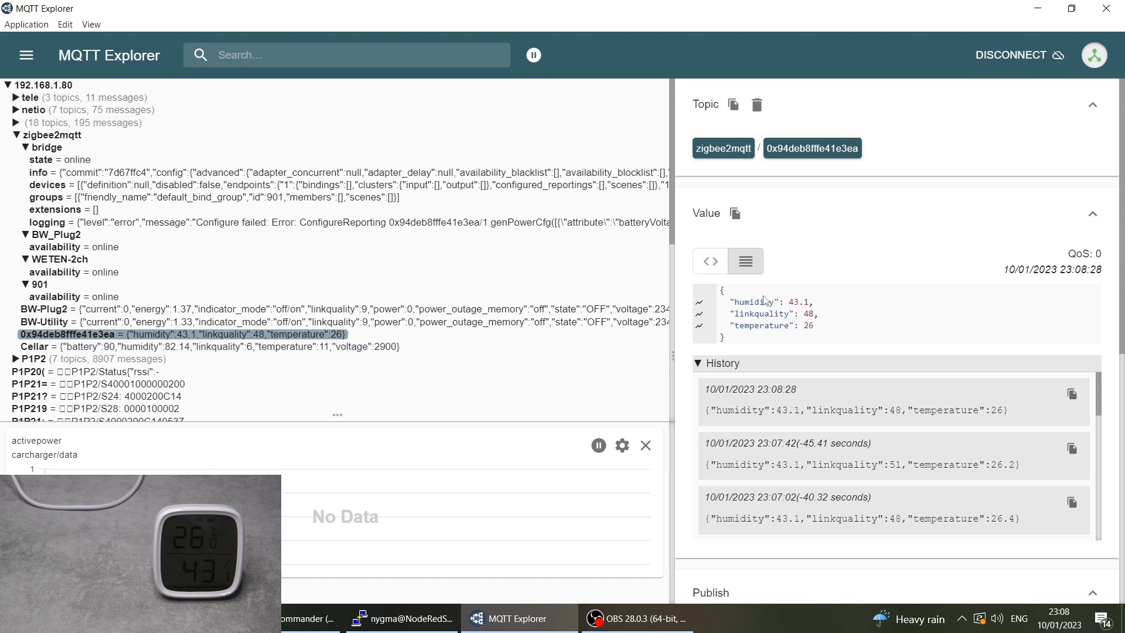
mouse_move(726, 344)
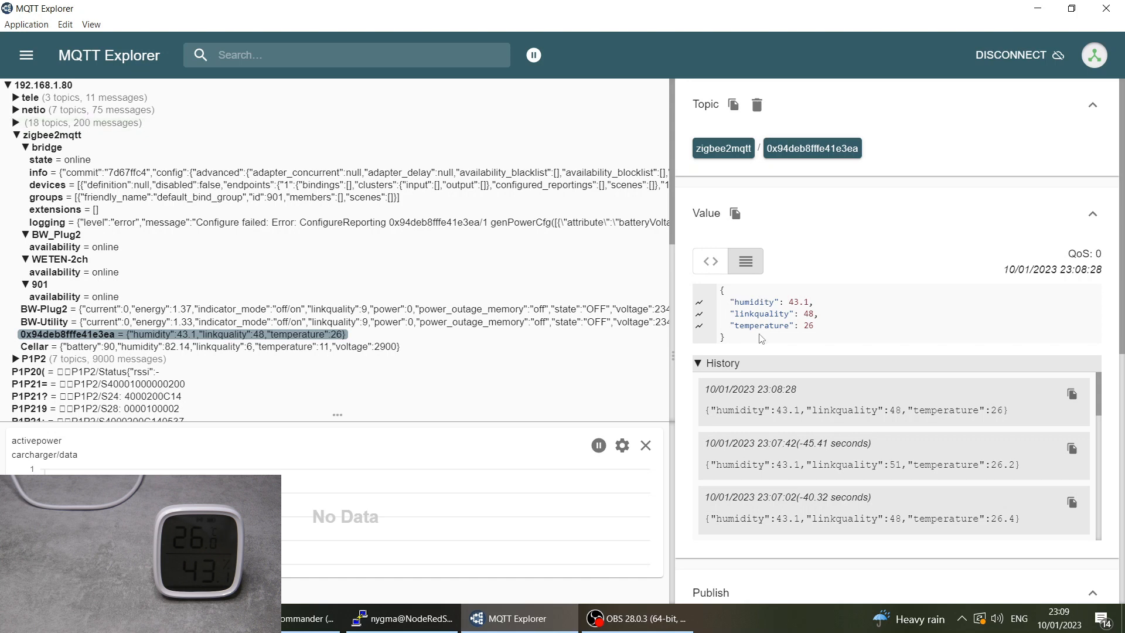
left_click(34, 347)
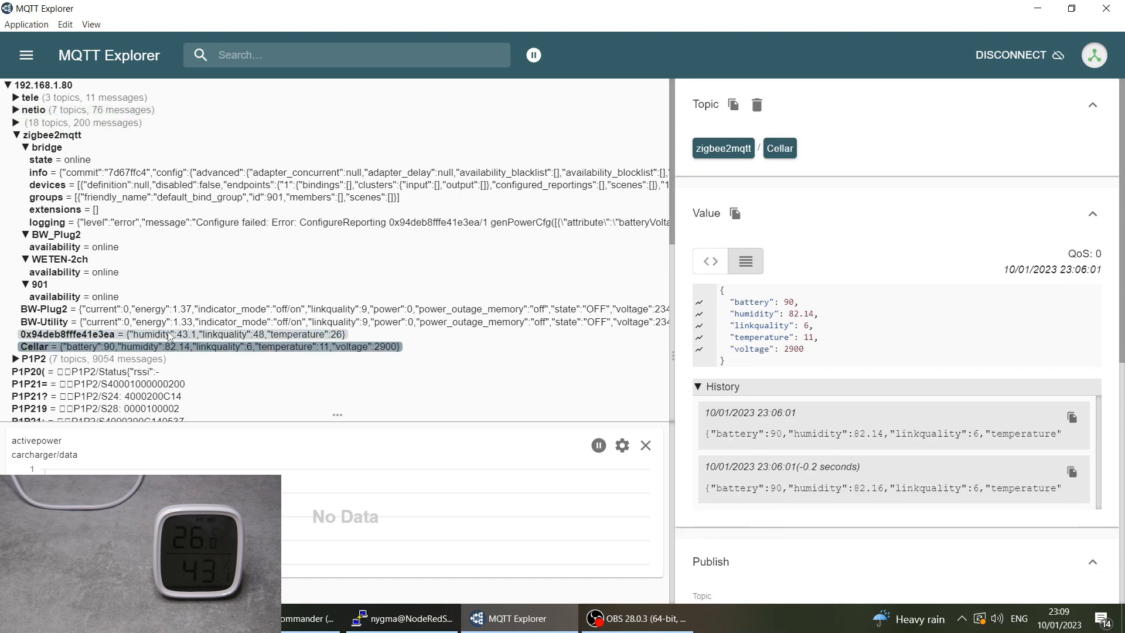
left_click(68, 335)
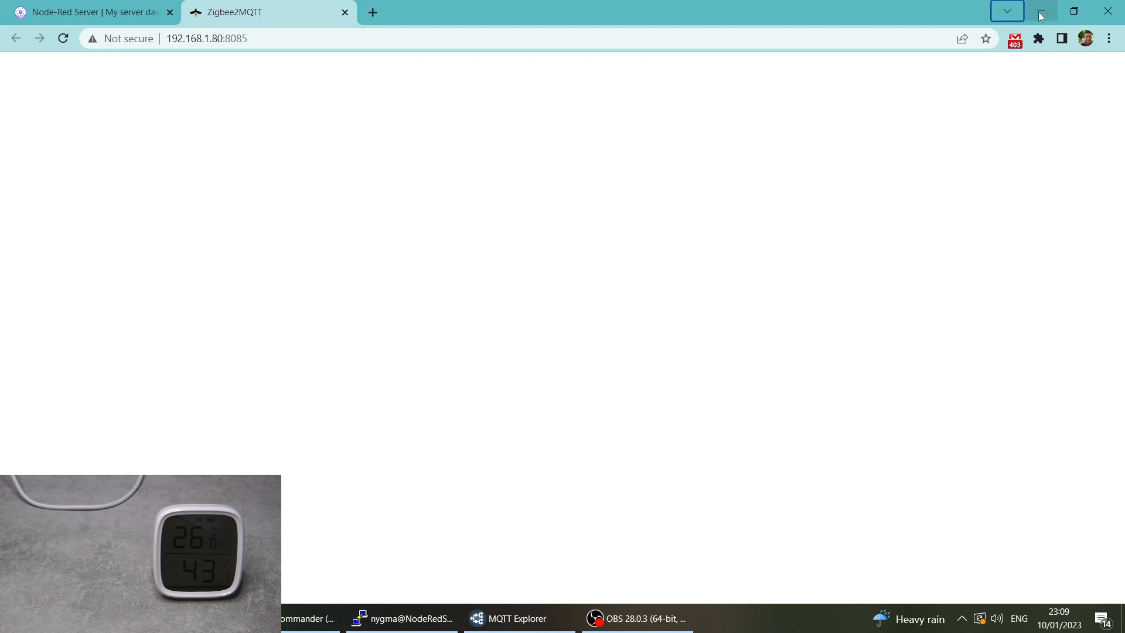
left_click(515, 619)
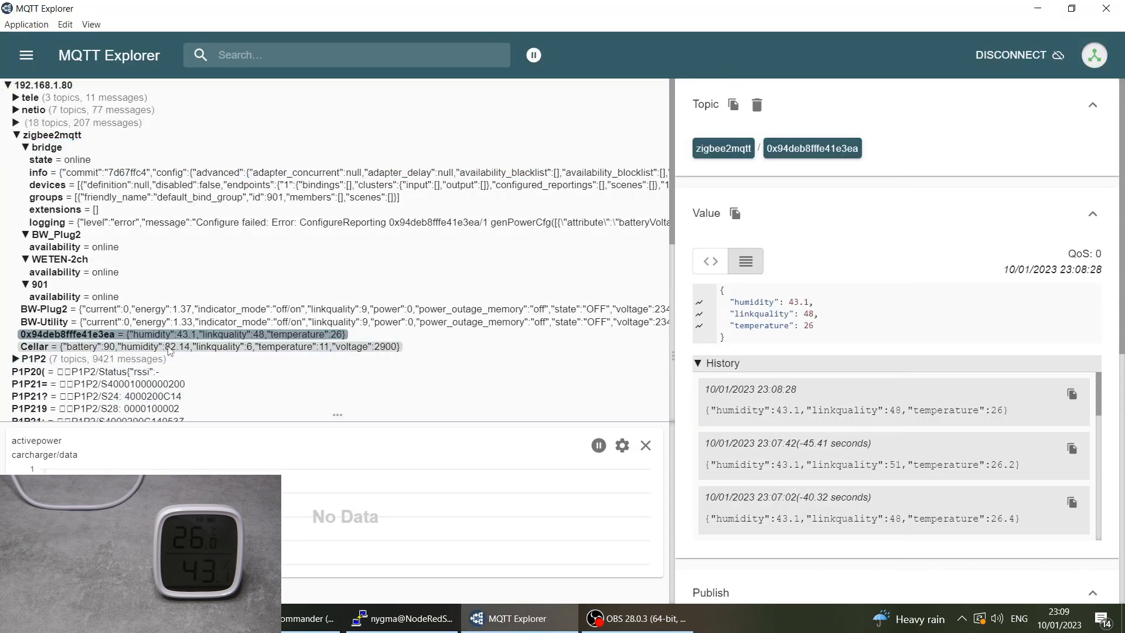